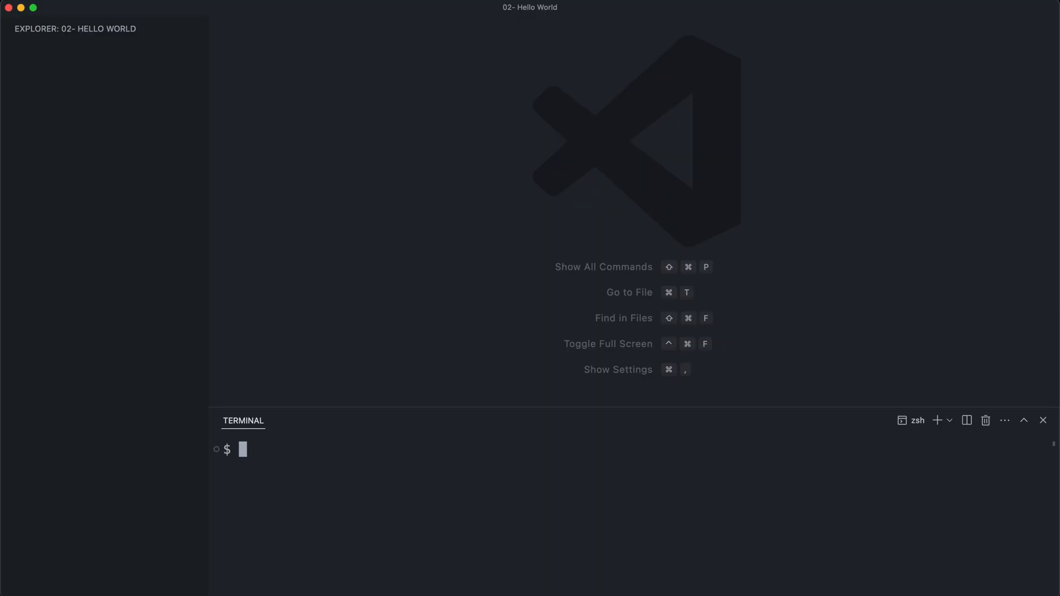
# Run npm init -y in the terminal to generate package.json.
pyautogui.write('npm')
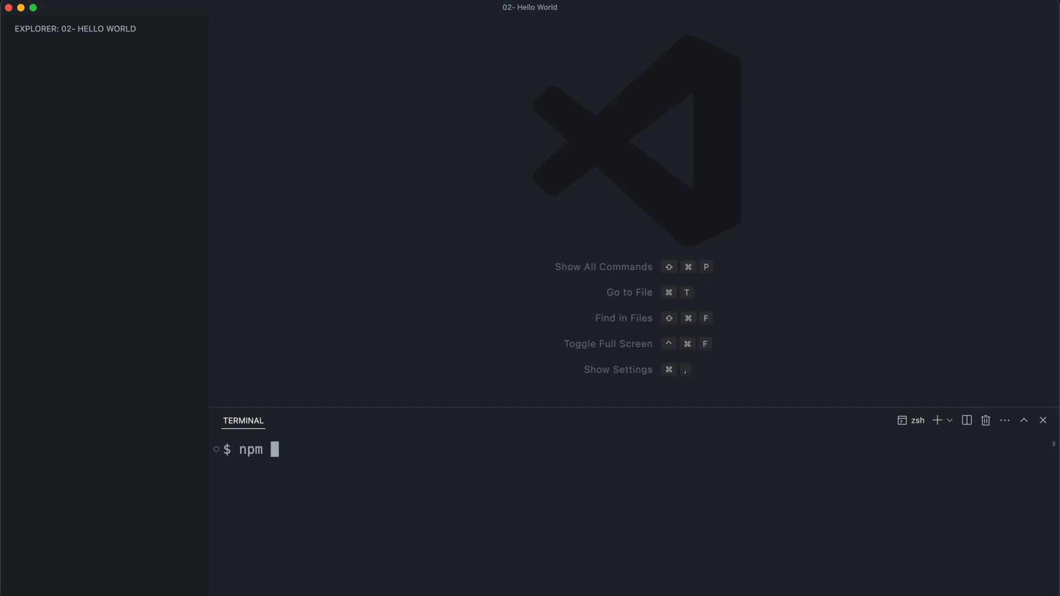
pyautogui.write('init -y')
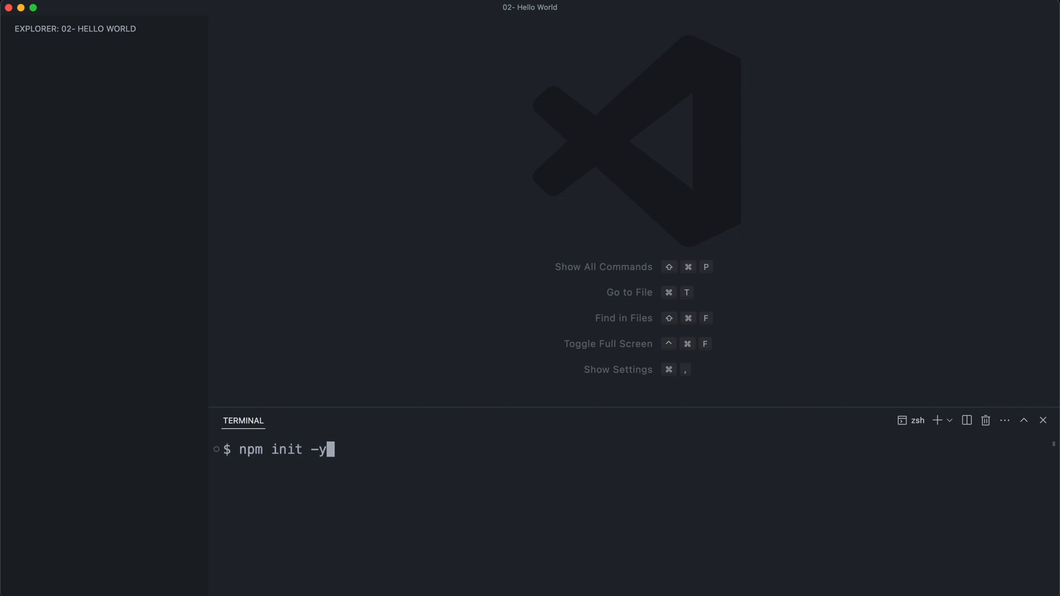
pyautogui.press('Return')
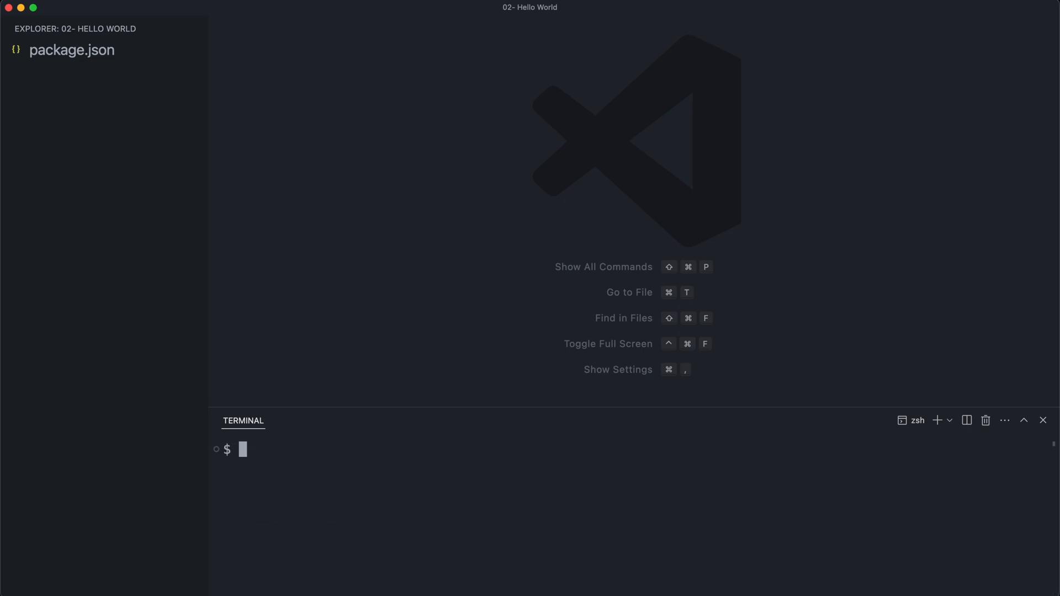
# Install typescript and ts-node as dev dependencies with npm install --save-dev.
pyautogui.write('npm install --save-')
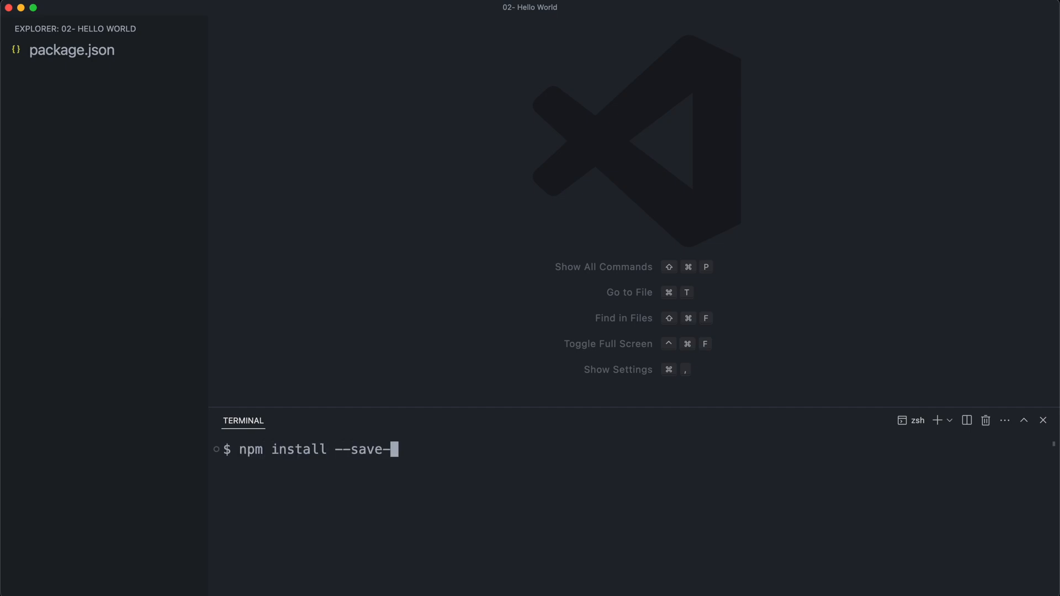
pyautogui.write('dev typescript')
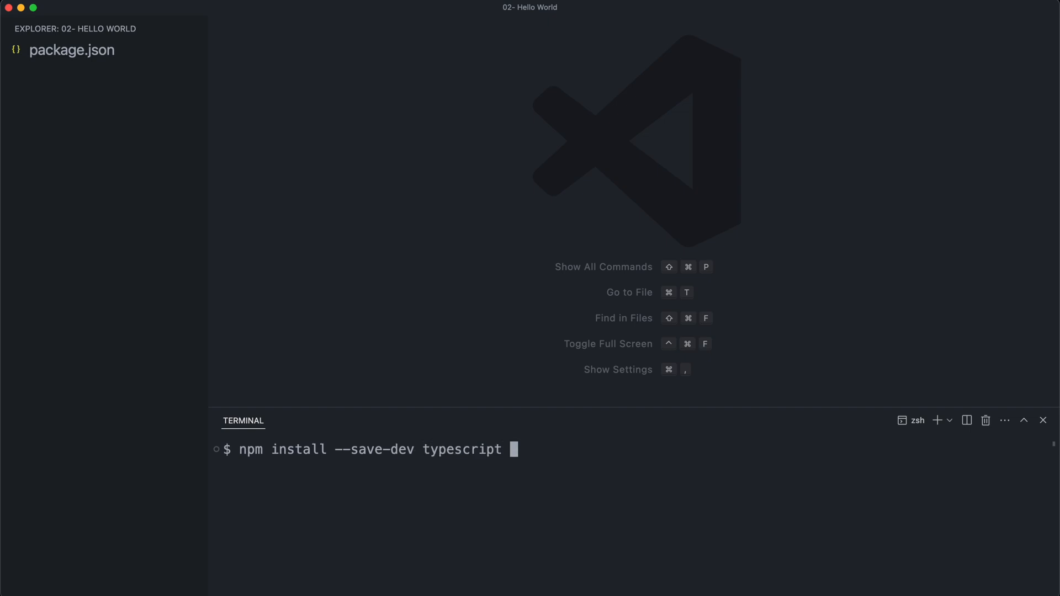
pyautogui.write('ts-')
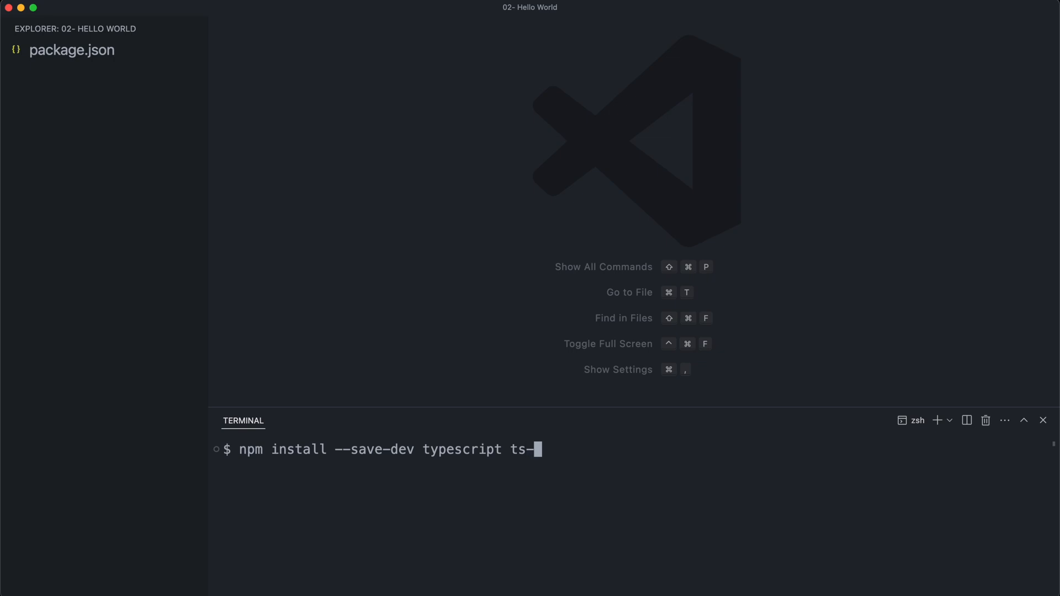
pyautogui.write('node')
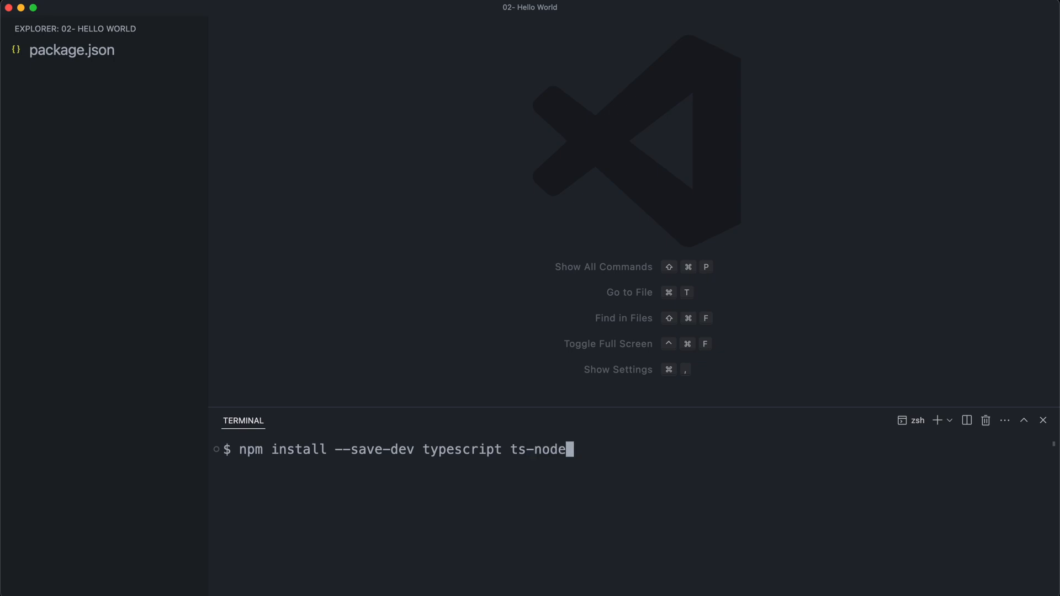
pyautogui.press('Return')
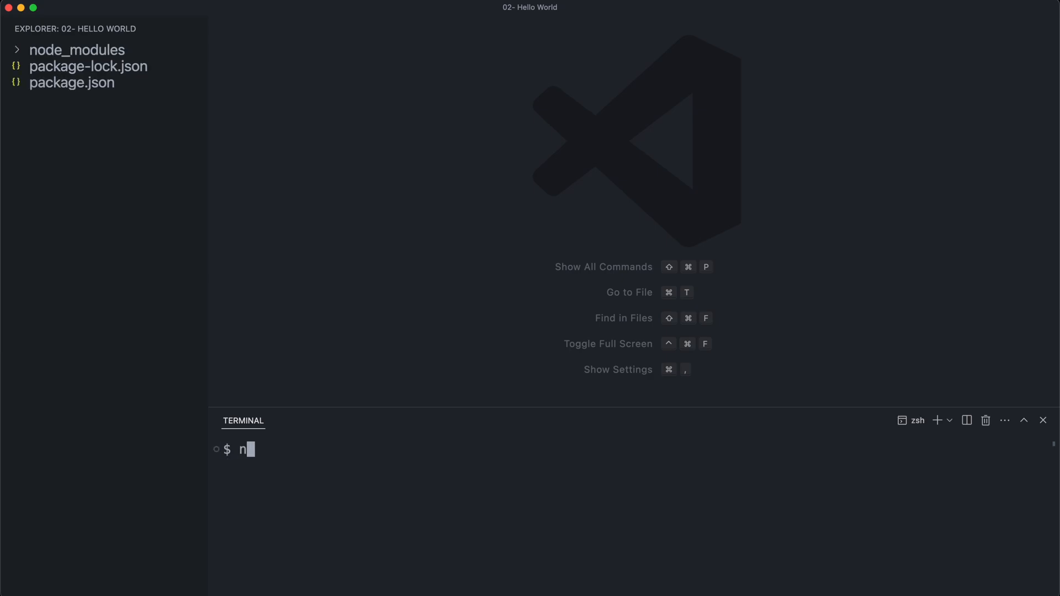
# Install the effect package with npm install effect.
pyautogui.write('pm install ef')
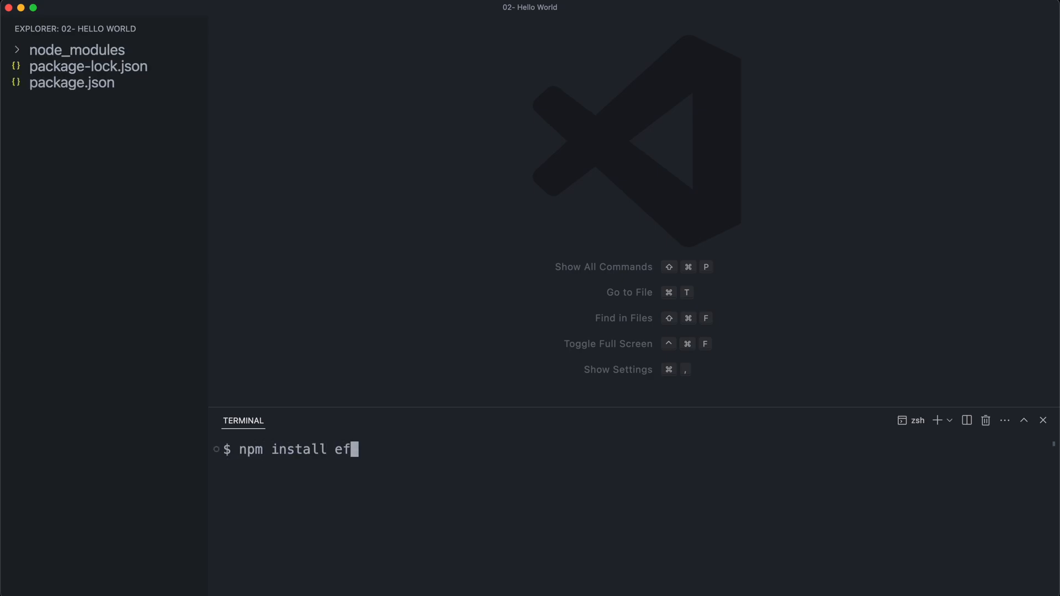
pyautogui.write('fect')
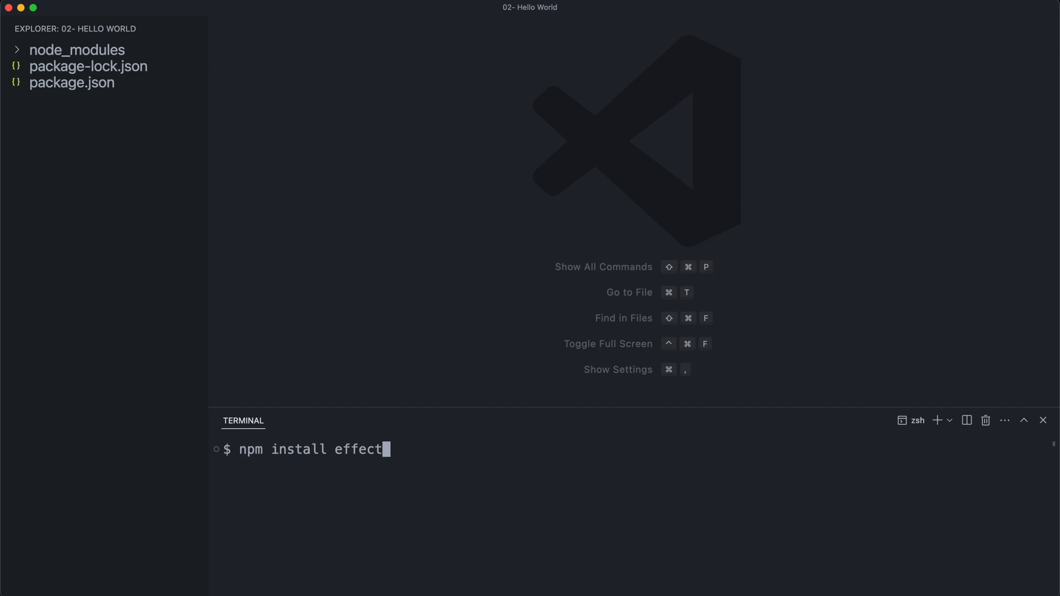
pyautogui.press('Return')
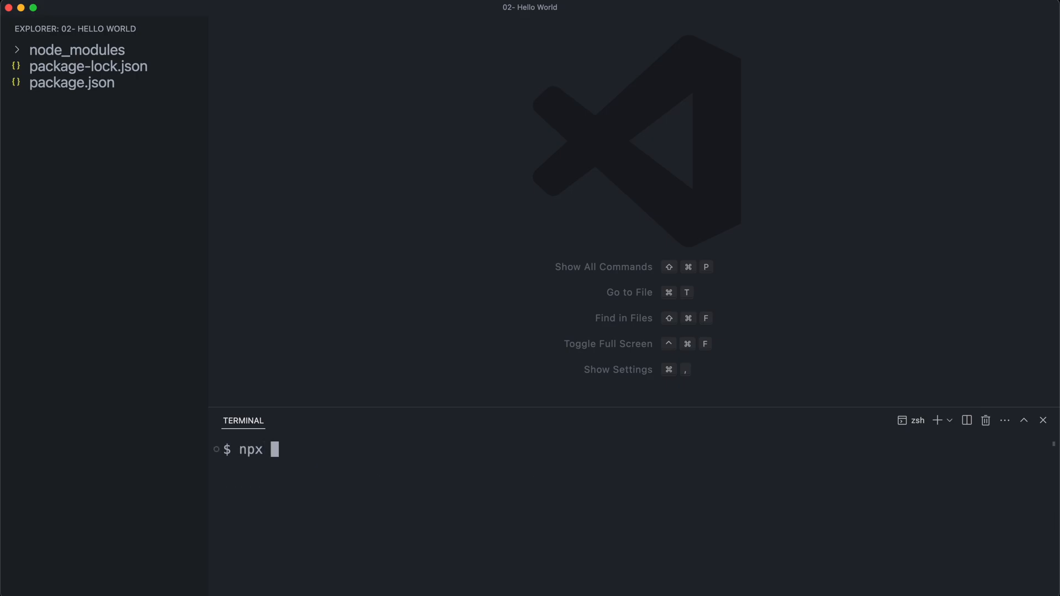
# Generate tsconfig.json with npx tsc --init.
pyautogui.write('tsc --init')
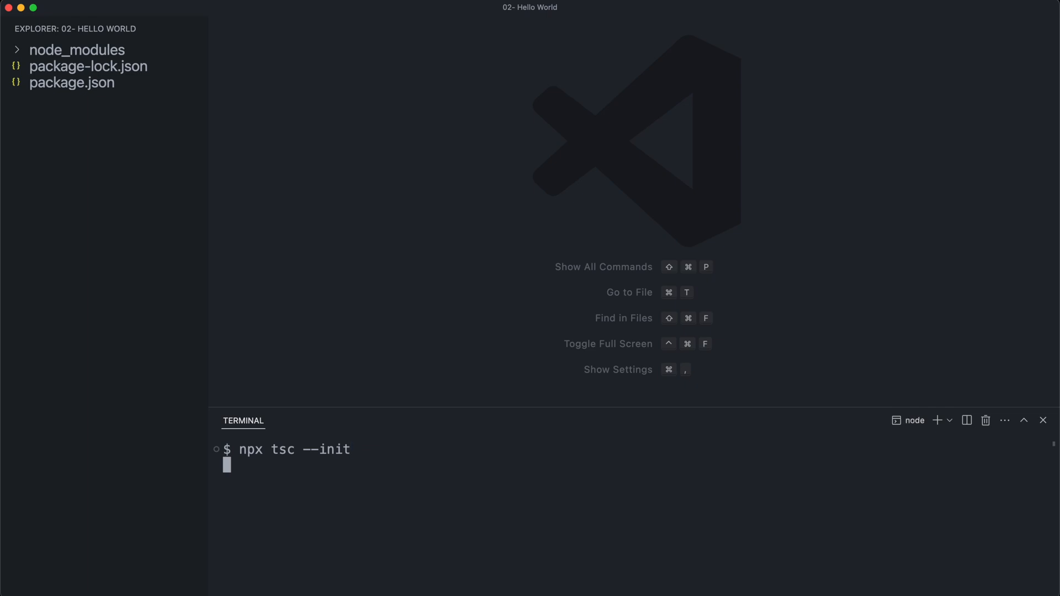
pyautogui.press('Return')
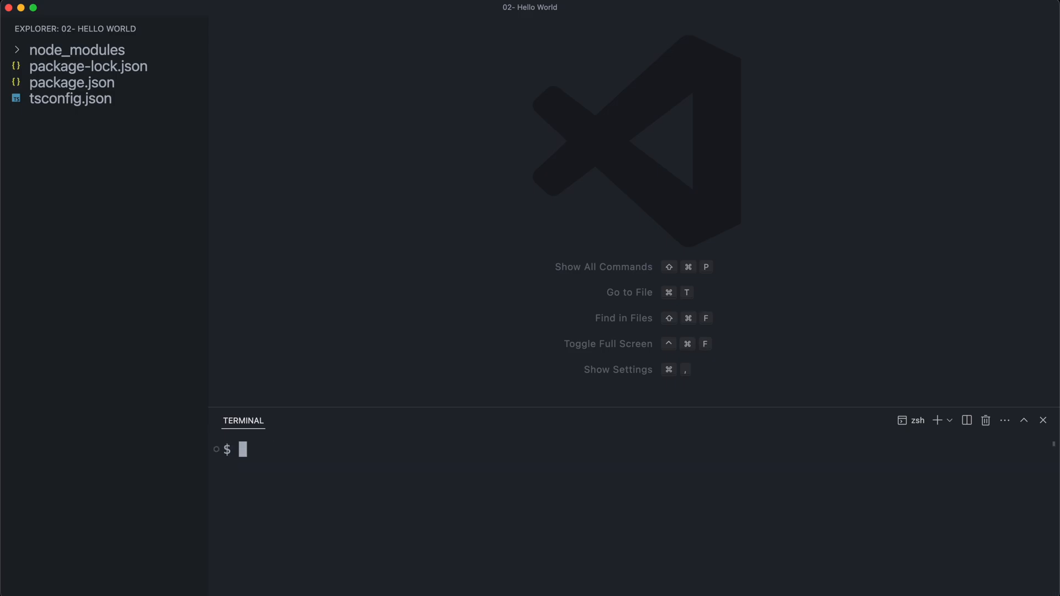
# Create an empty main.ts with touch, then bring up Quick Open.
pyautogui.write('to')
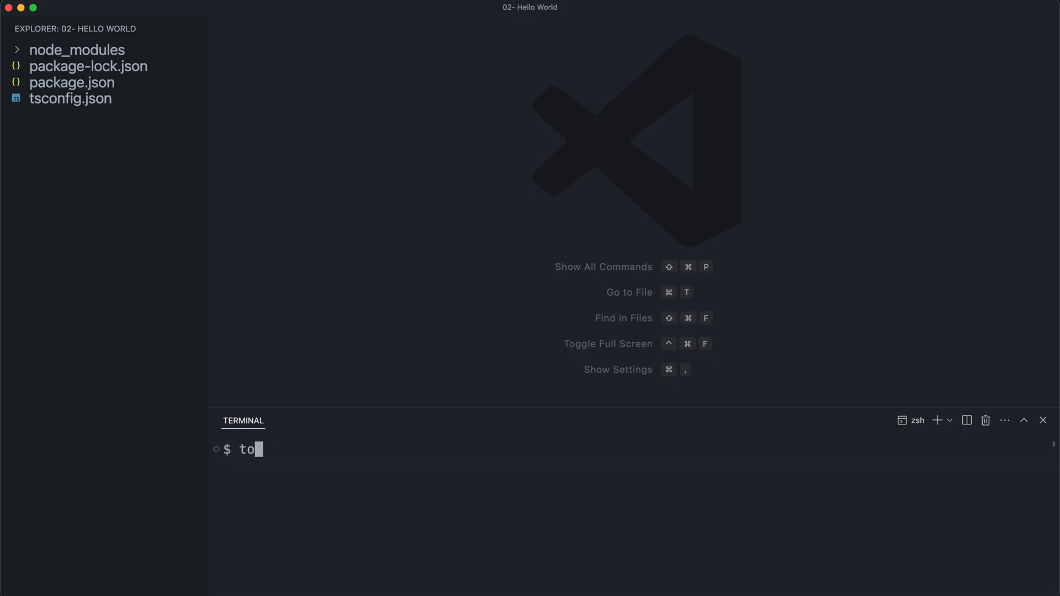
pyautogui.write('uch main.ts')
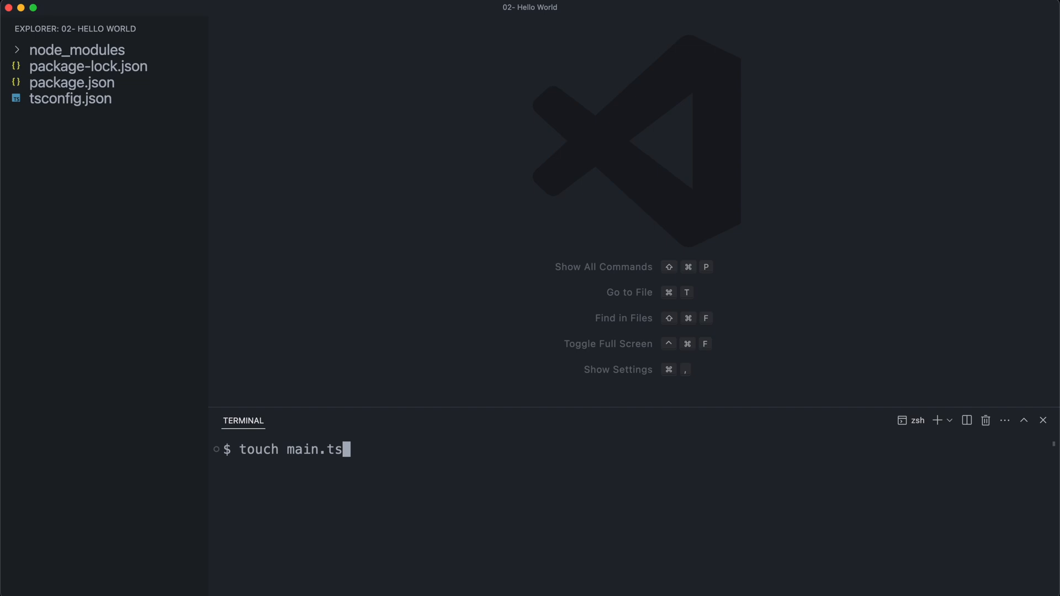
pyautogui.press('Return')
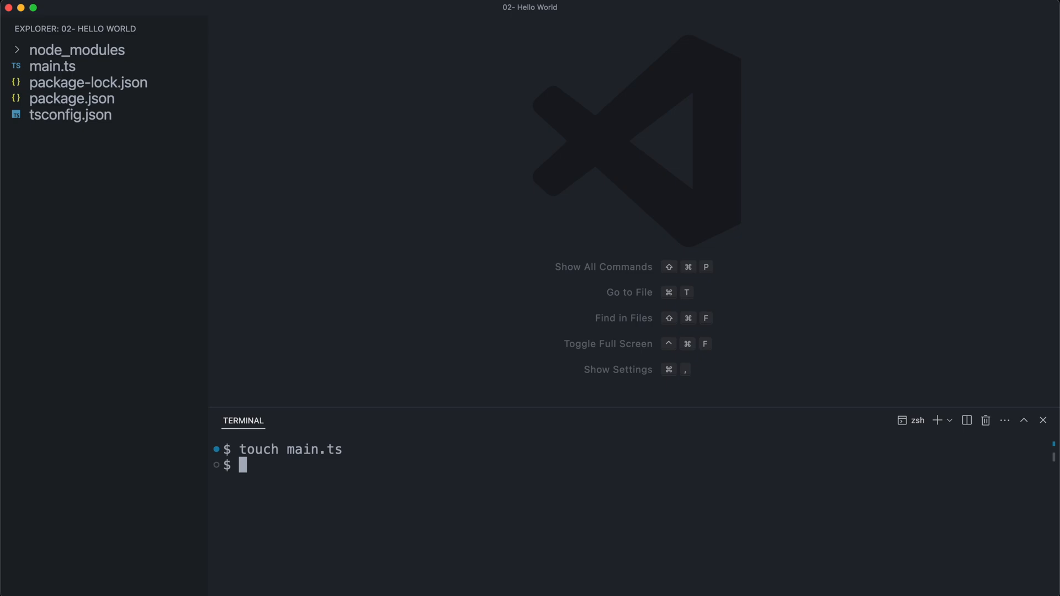
pyautogui.press('cmd+p')
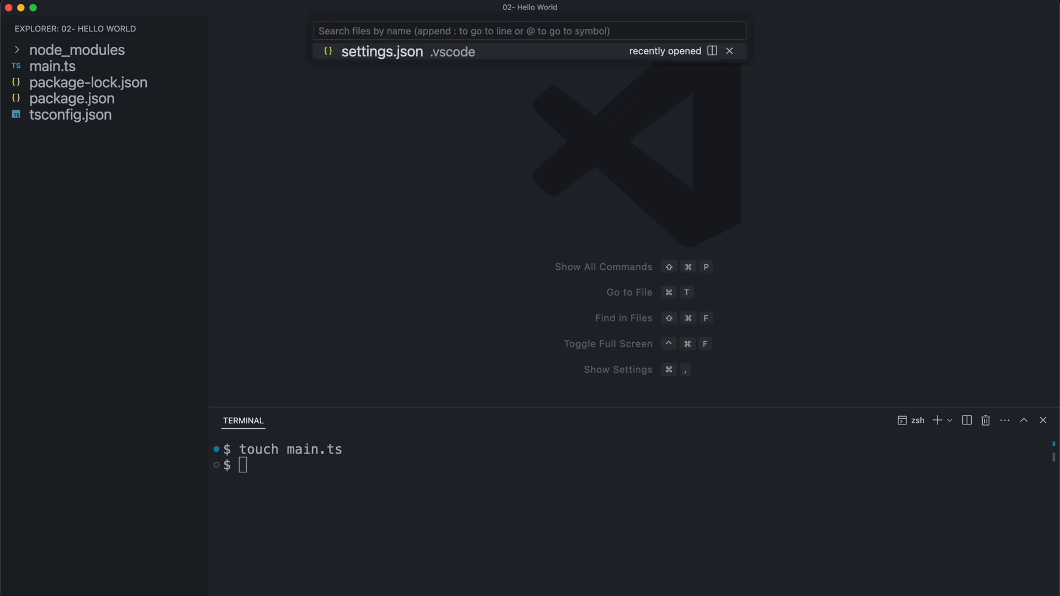
# Review tsconfig.json's default compiler options down to the strict type-checking setting.
pyautogui.click(70, 115)
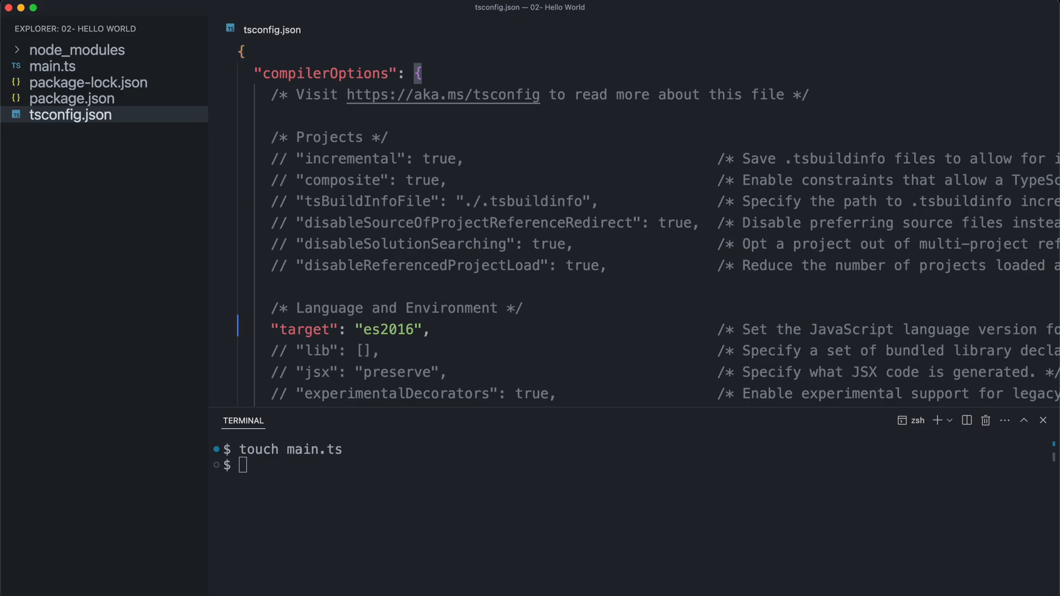
pyautogui.scroll(-3)
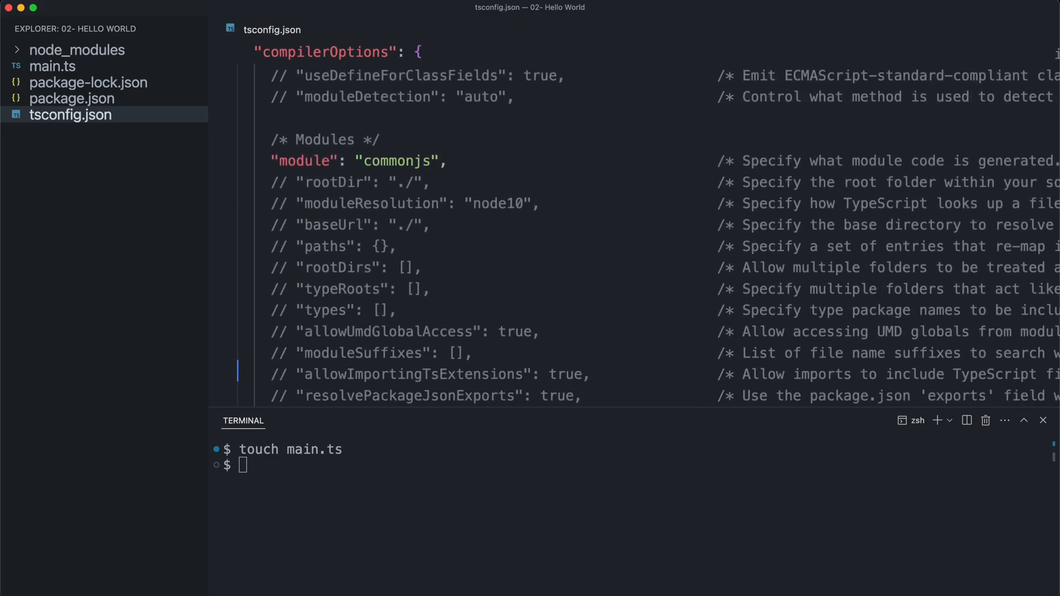
pyautogui.scroll(-3)
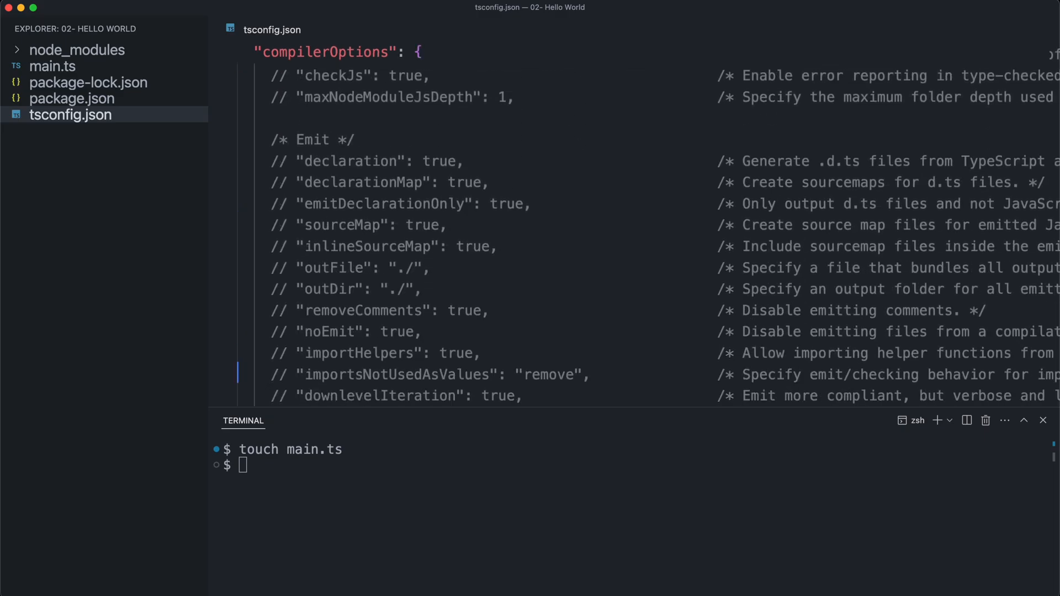
pyautogui.scroll(-3)
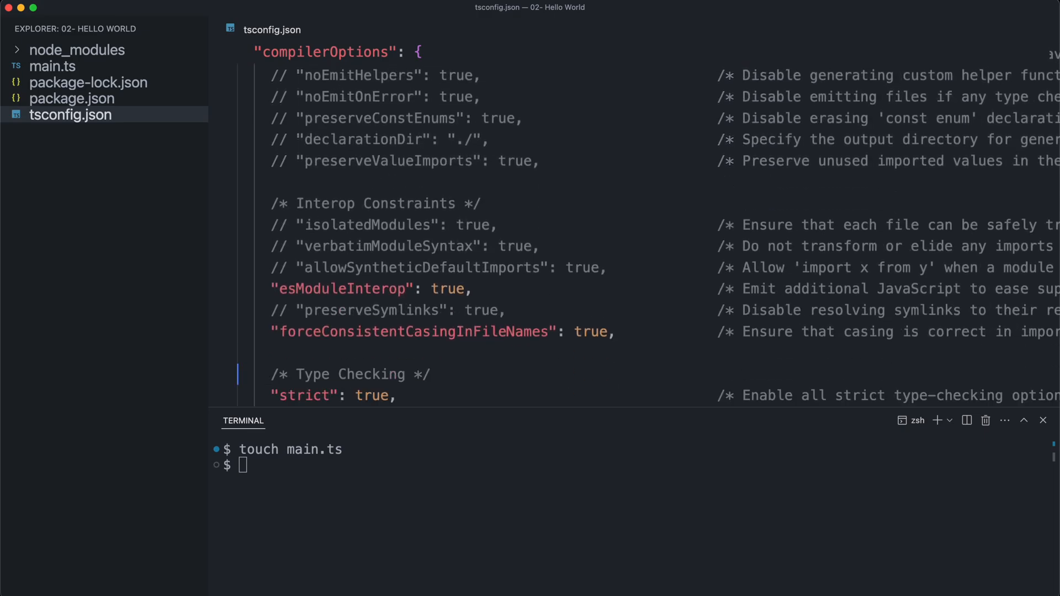
pyautogui.scroll(-3)
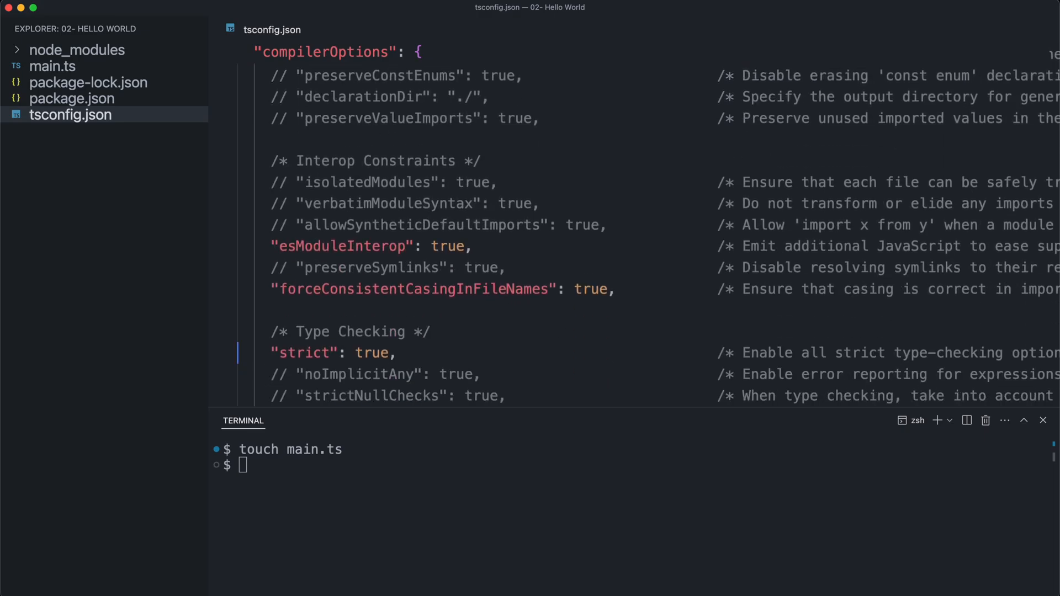
pyautogui.click(338, 352)
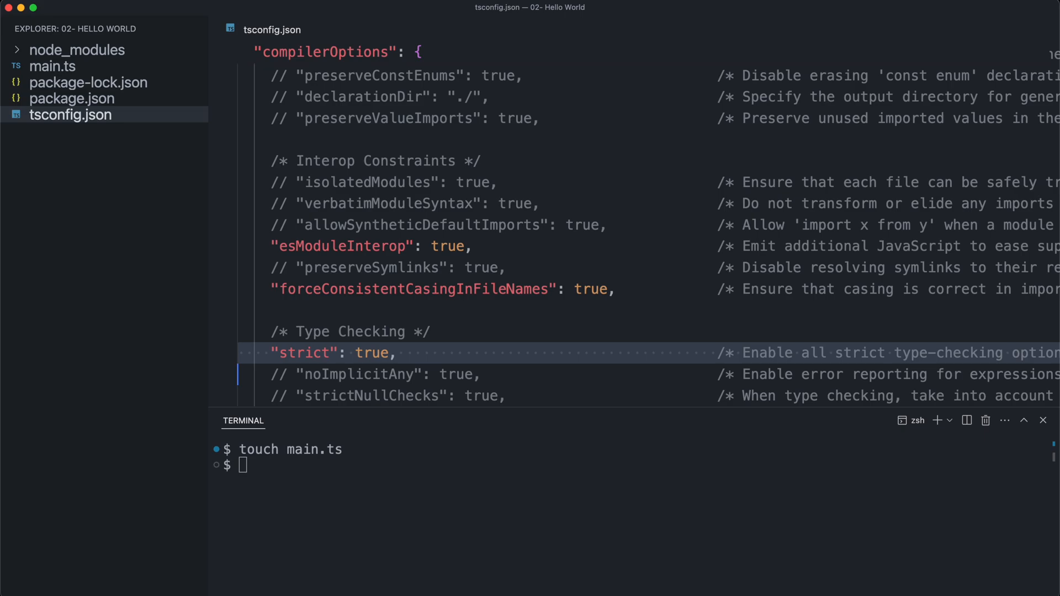
# Open the empty main.ts for editing.
pyautogui.click(51, 65)
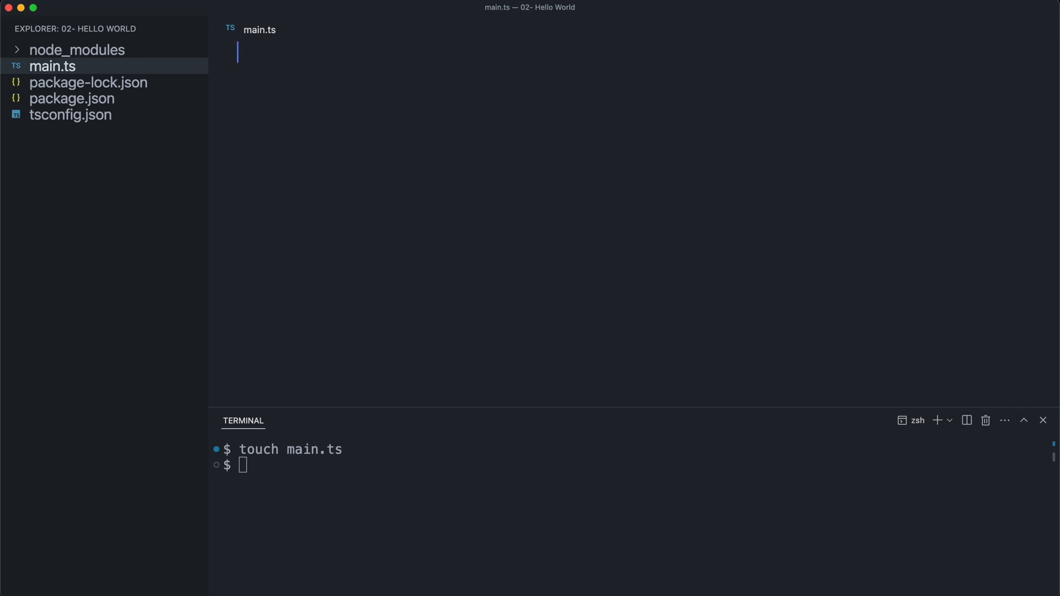
# Import Effect from 'effect' at the top of main.ts.
pyautogui.write('import { E')
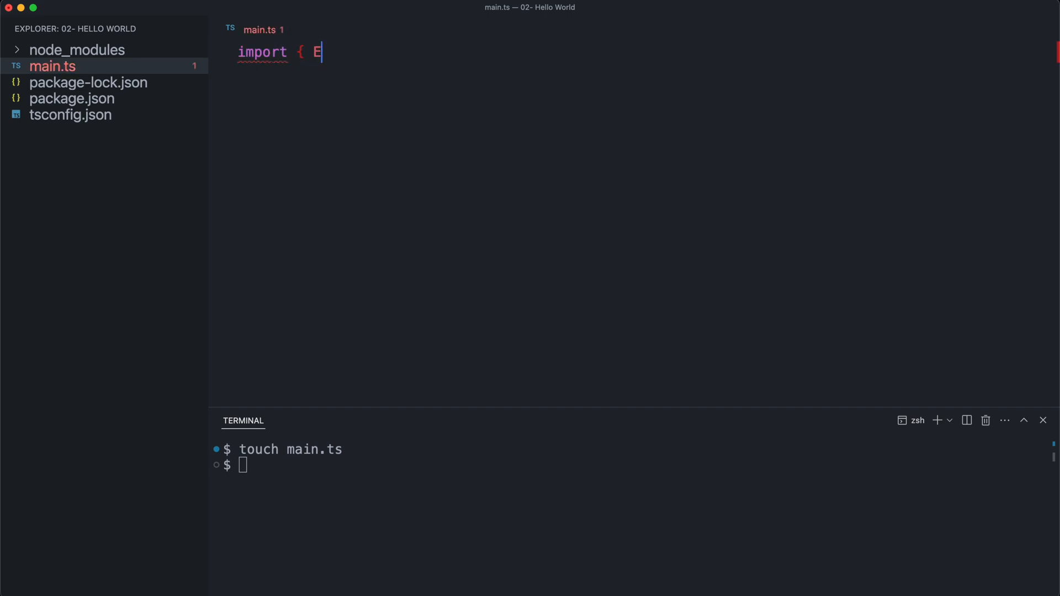
pyautogui.write('ffect } from')
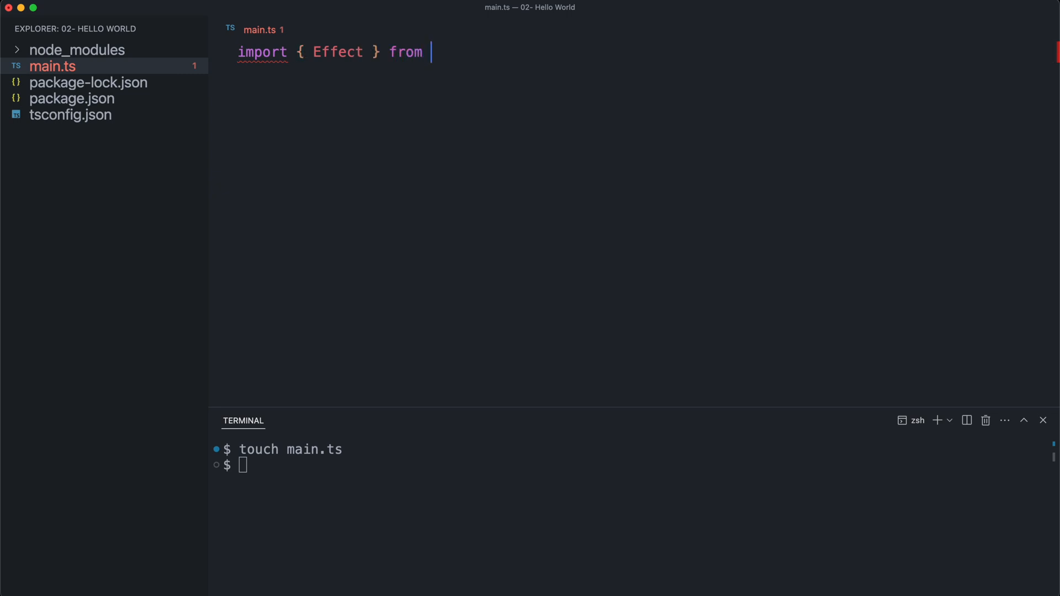
pyautogui.write("'effect'")
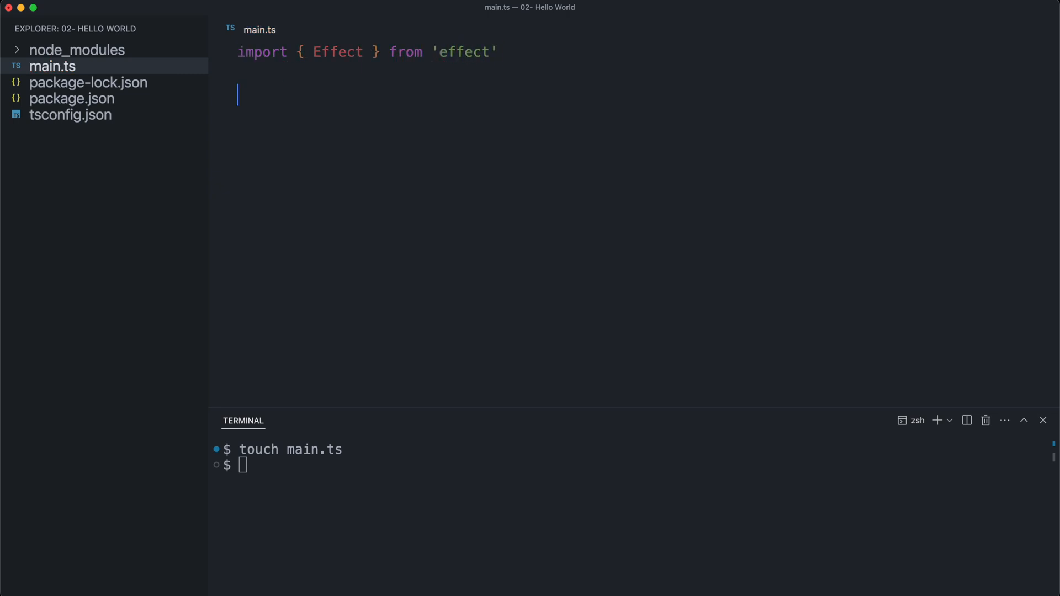
# Define program as an arrow function whose body is console.log('Hello World!').
pyautogui.write('const program =')
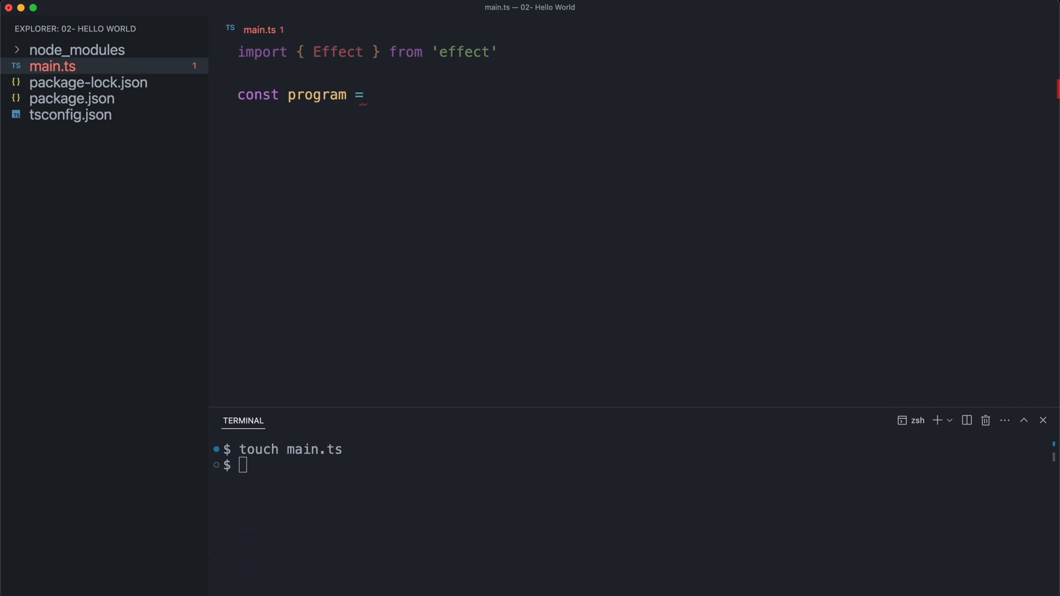
pyautogui.write('()')
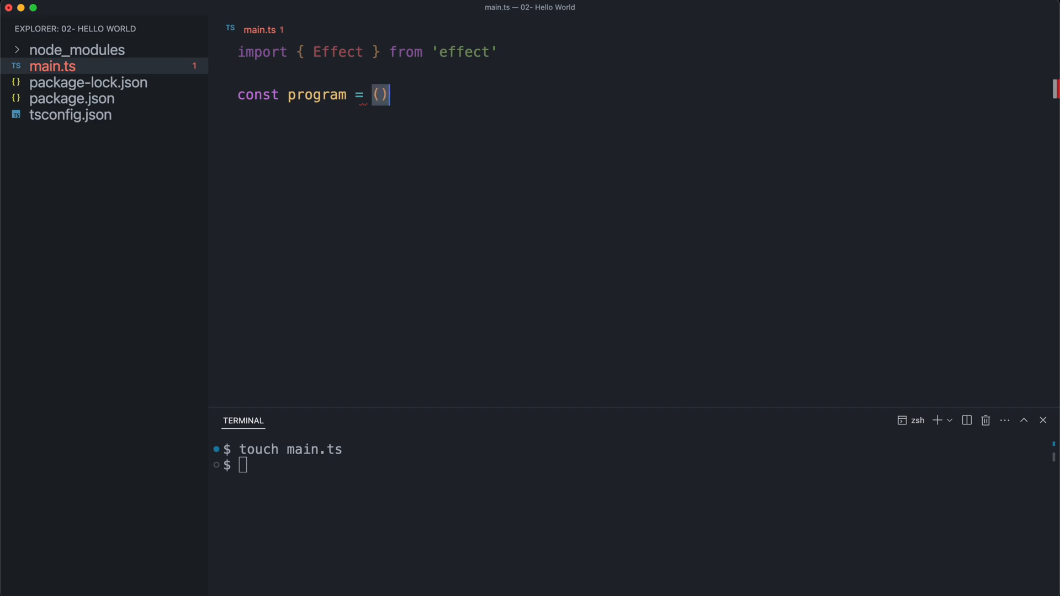
pyautogui.write('=> {')
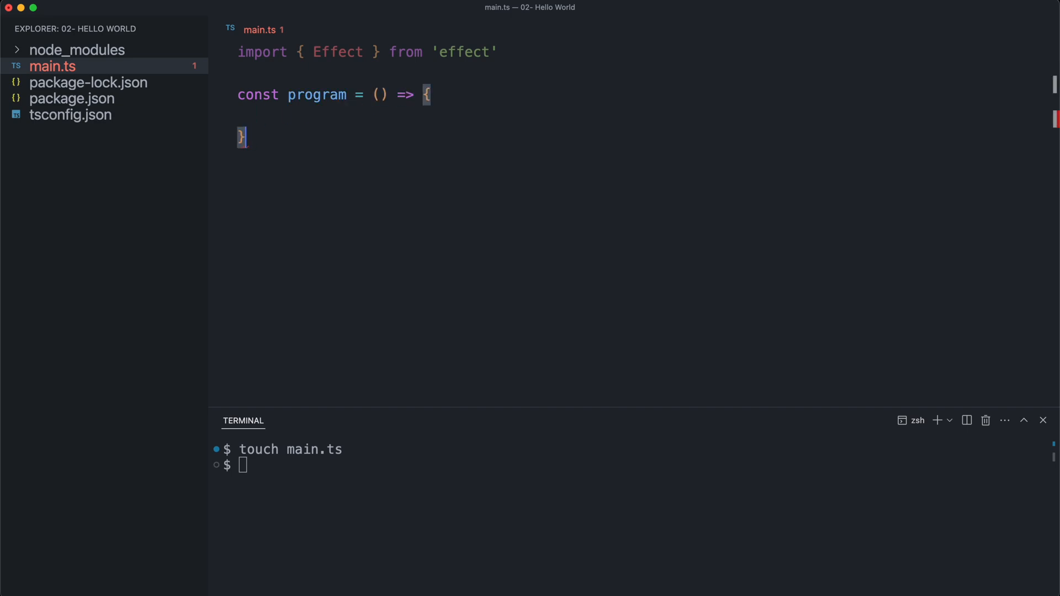
pyautogui.write('console')
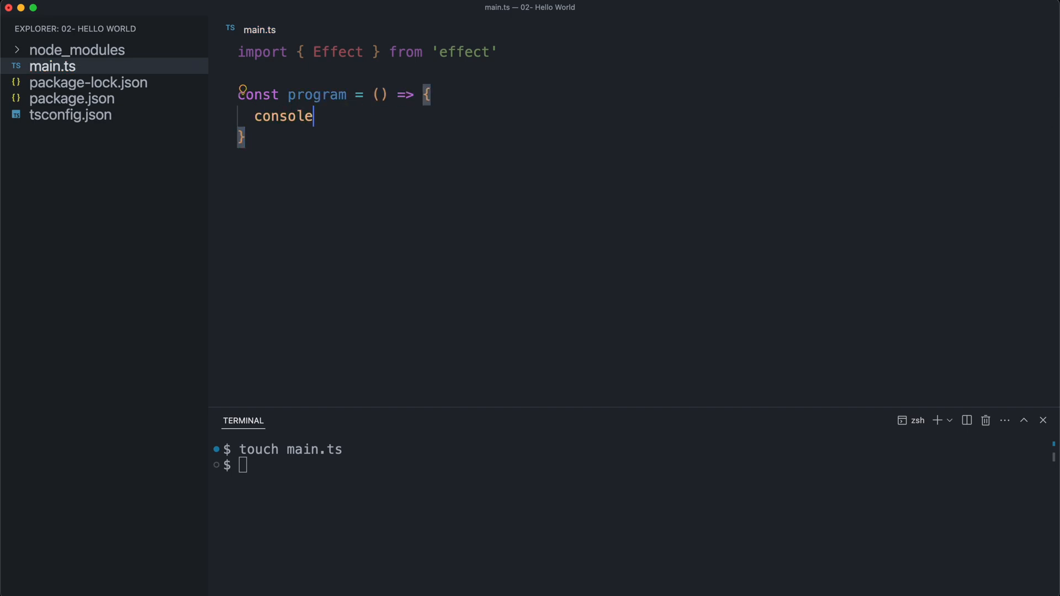
pyautogui.write(".log('He")
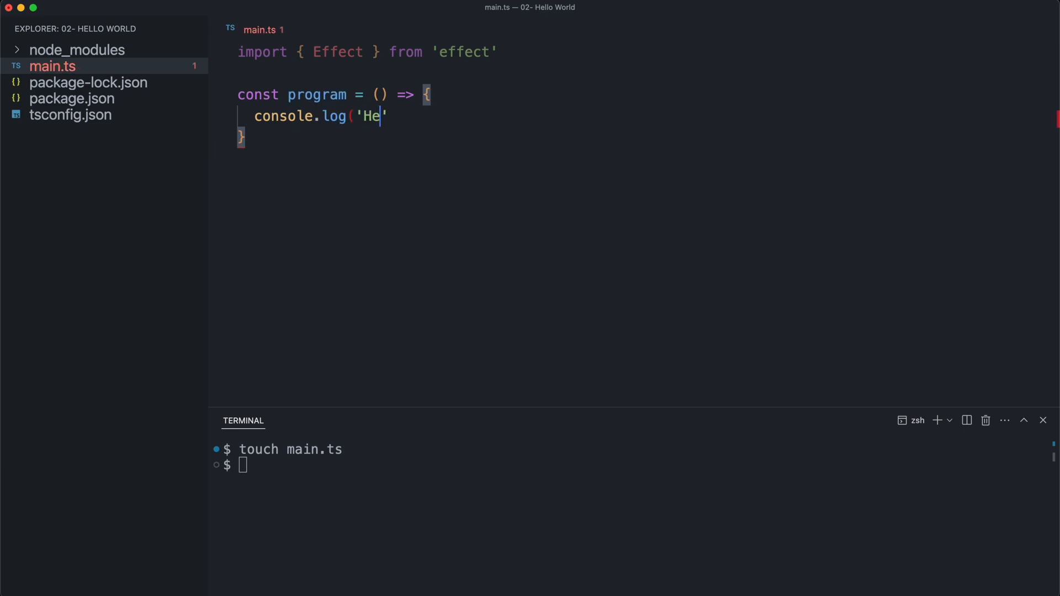
pyautogui.write('llo World!')
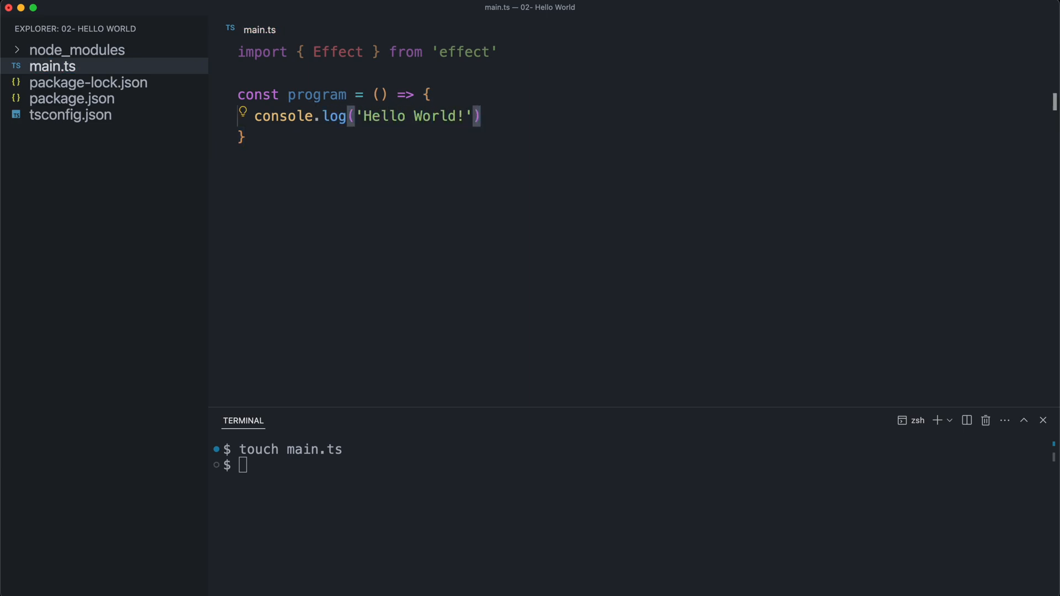
# Wrap the logging arrow function in Effect.sync(...) and start an npx command in the terminal.
pyautogui.click(378, 95)
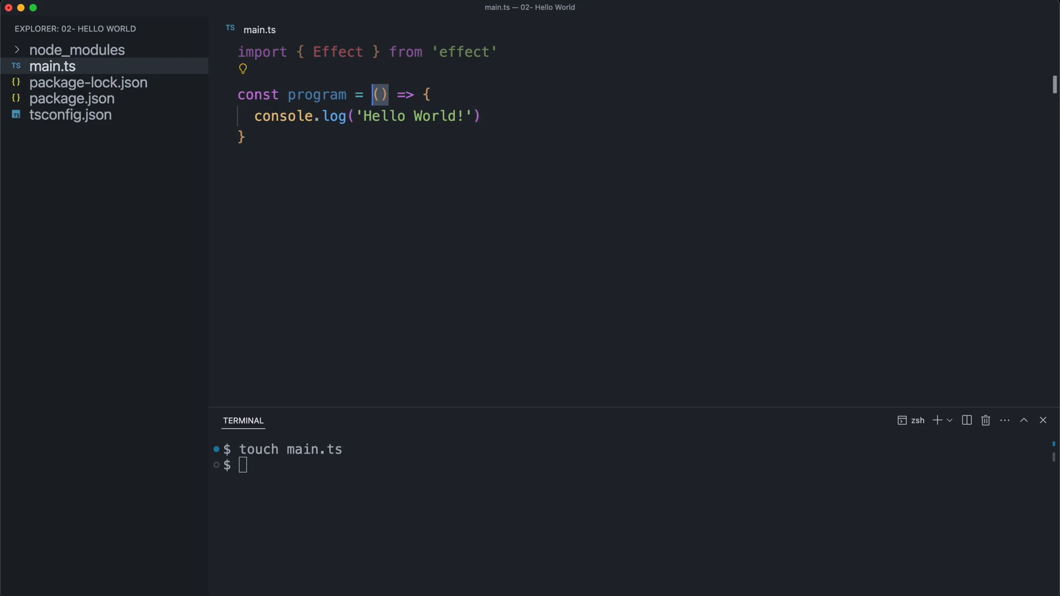
pyautogui.write('Effec')
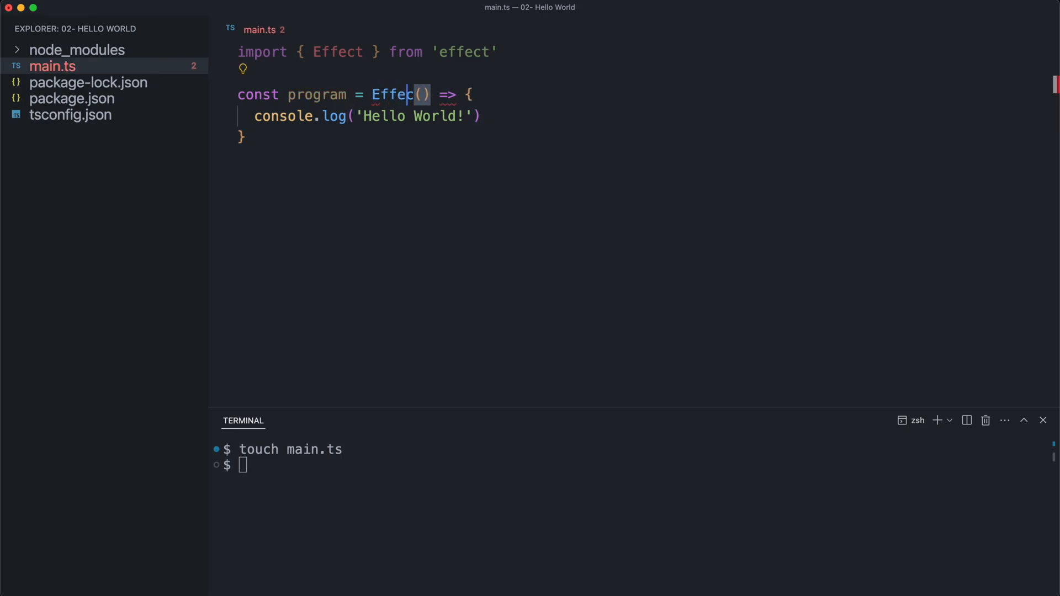
pyautogui.write('.sync(')
pyautogui.click(249, 137)
pyautogui.write(')')
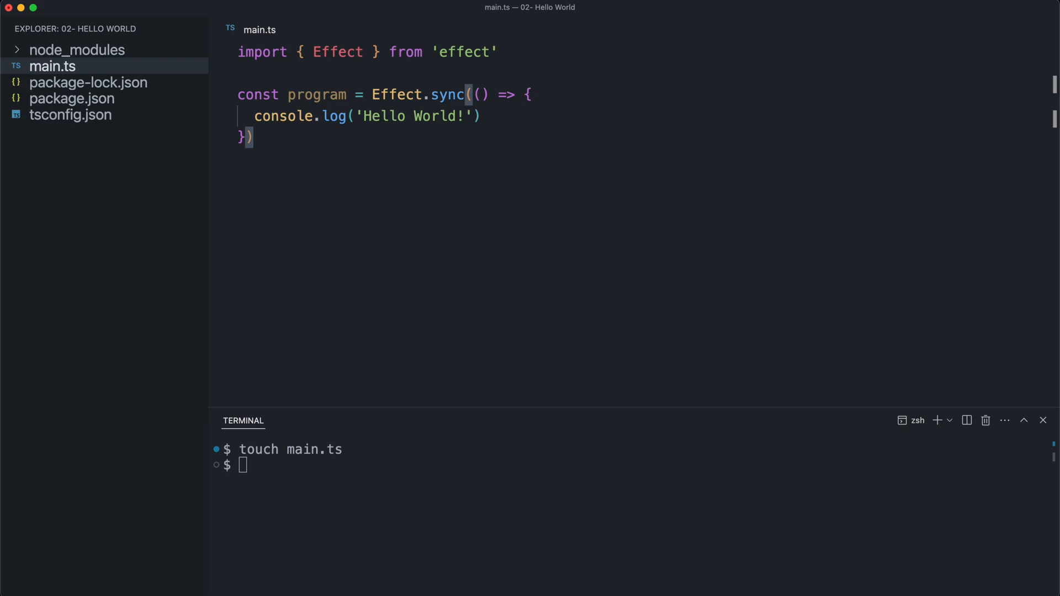
pyautogui.write('npx')
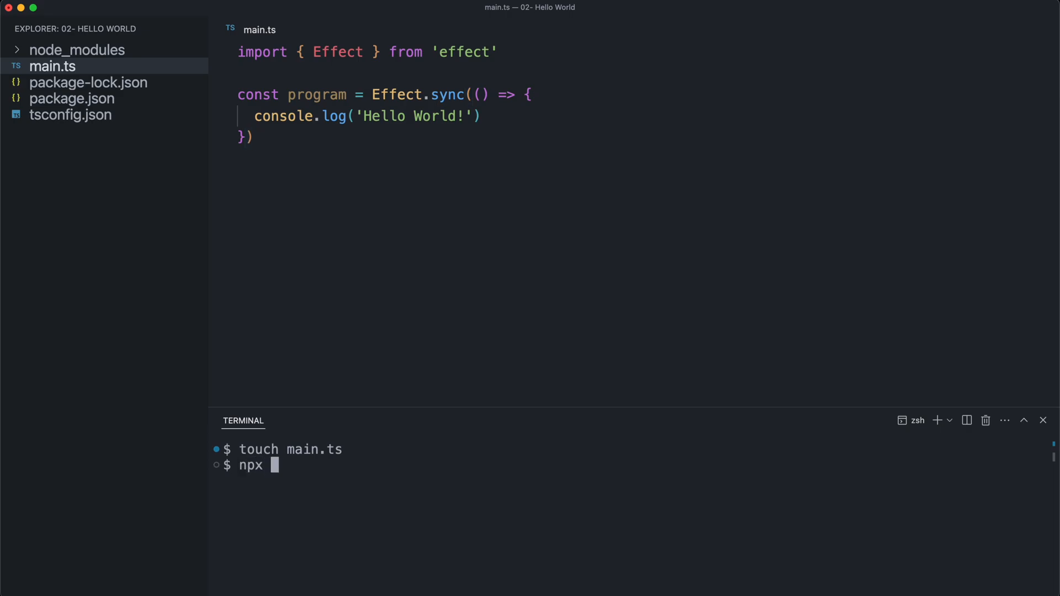
# Run npx ts-node main.ts (no output) and return to editing main.ts.
pyautogui.write('ts-node main.ts')
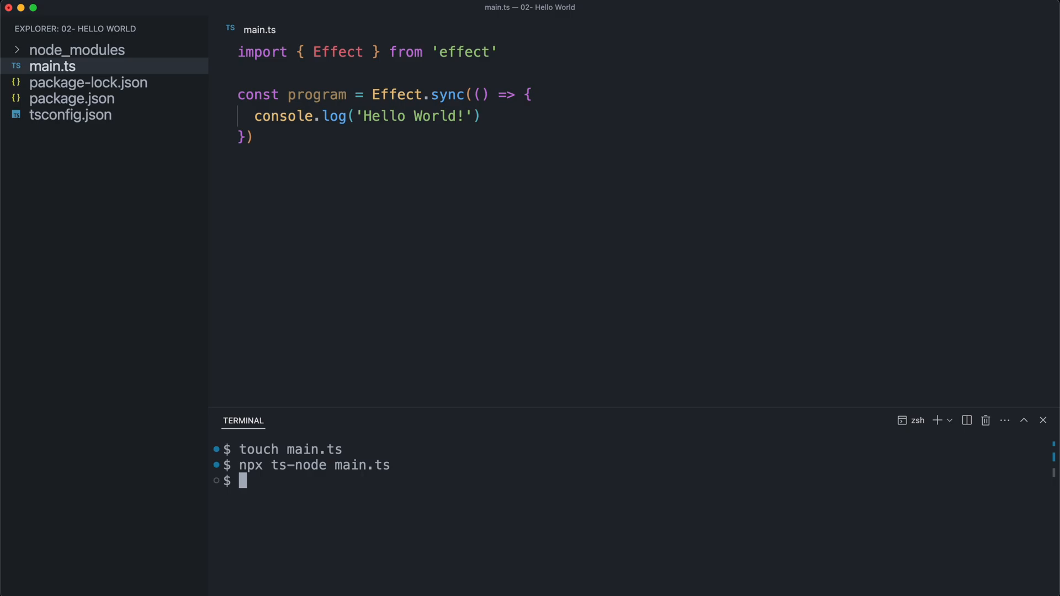
pyautogui.click(239, 159)
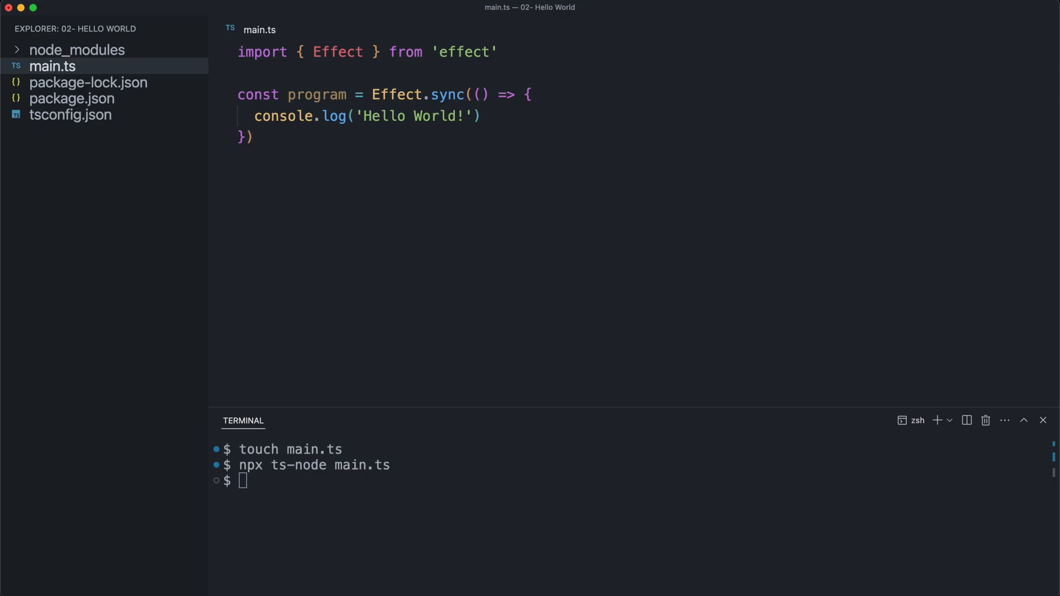
# Add Effect.runSync(program) at the end of main.ts.
pyautogui.write('Effect')
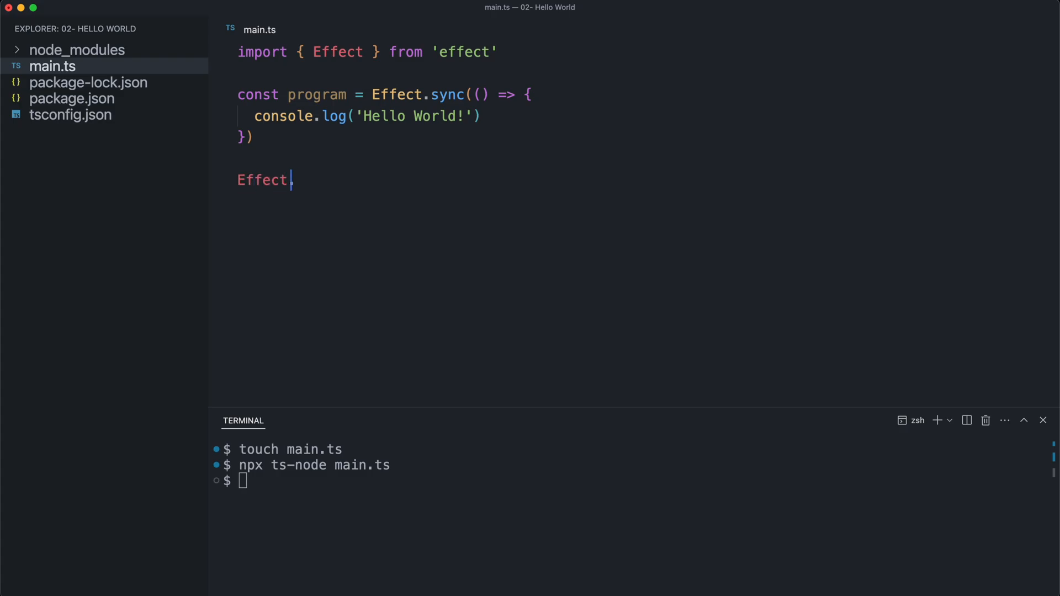
pyautogui.write('.runSync')
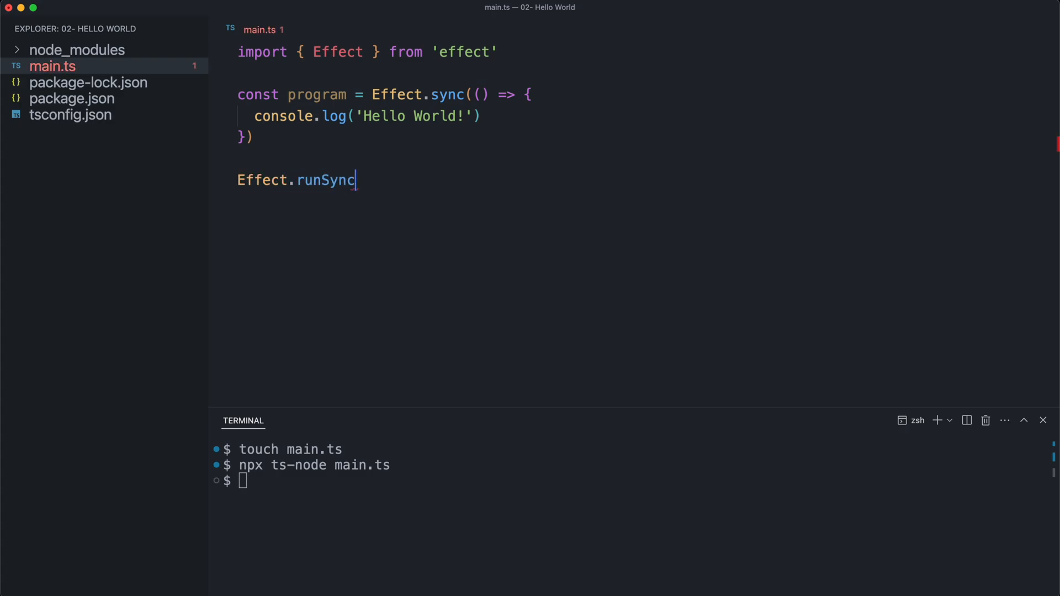
pyautogui.write('(prog')
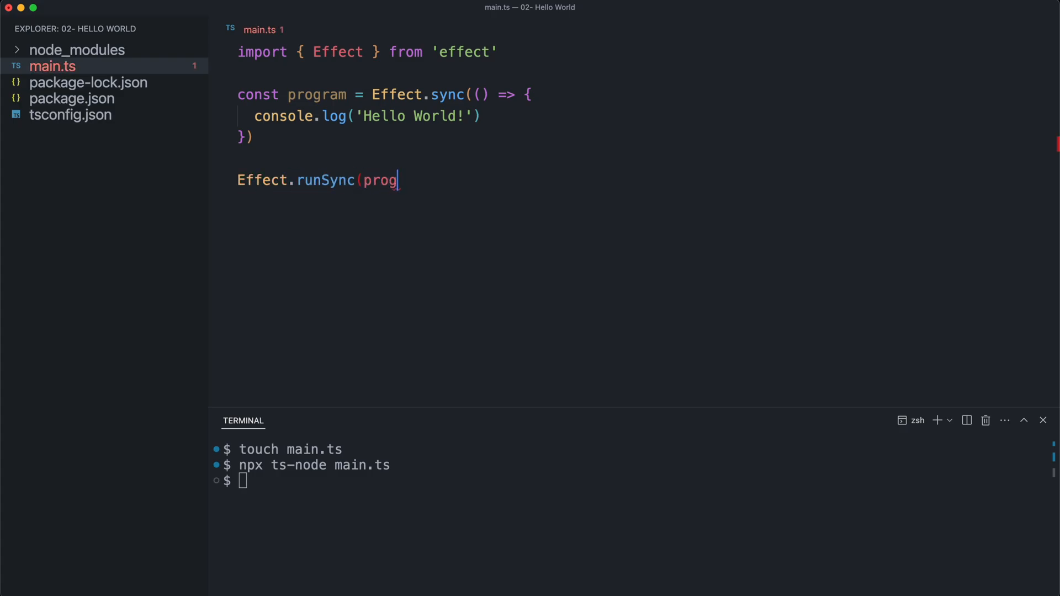
pyautogui.write('ram)')
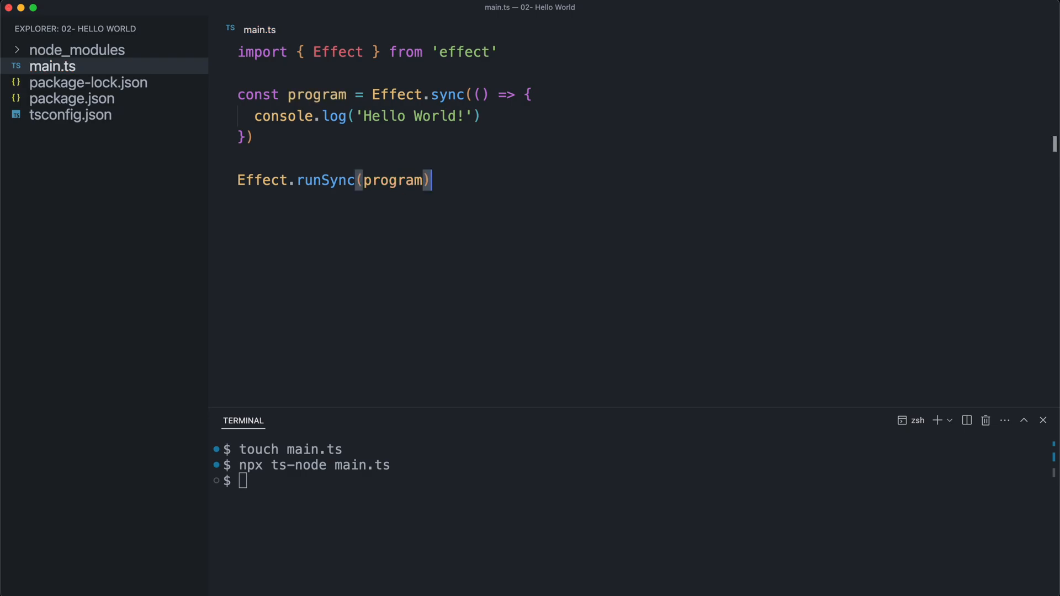
# Rerun npx ts-node main.ts so the terminal prints Hello World!
pyautogui.write('n')
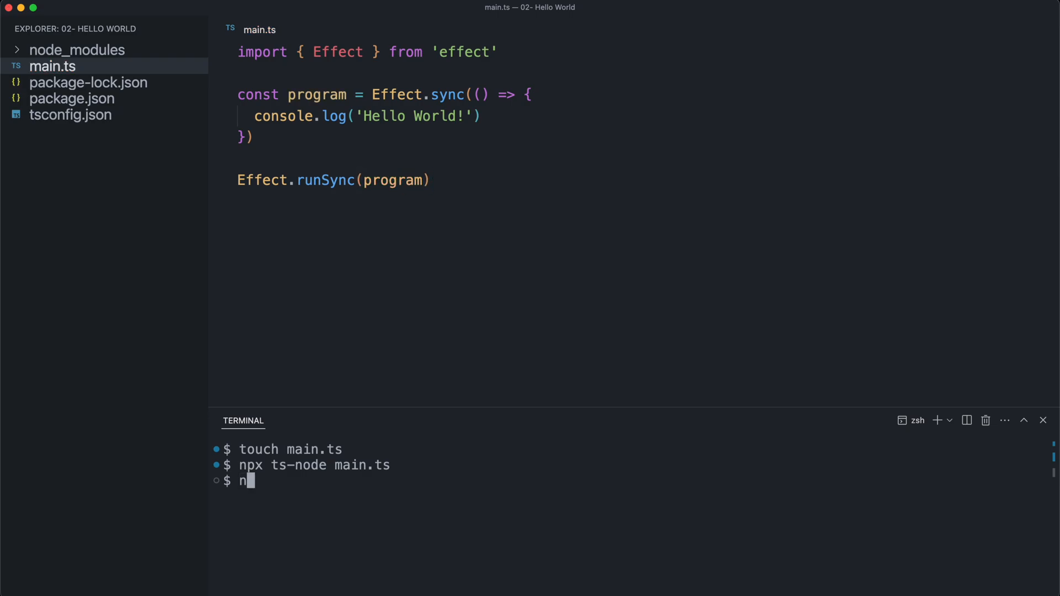
pyautogui.write('px ts-nod')
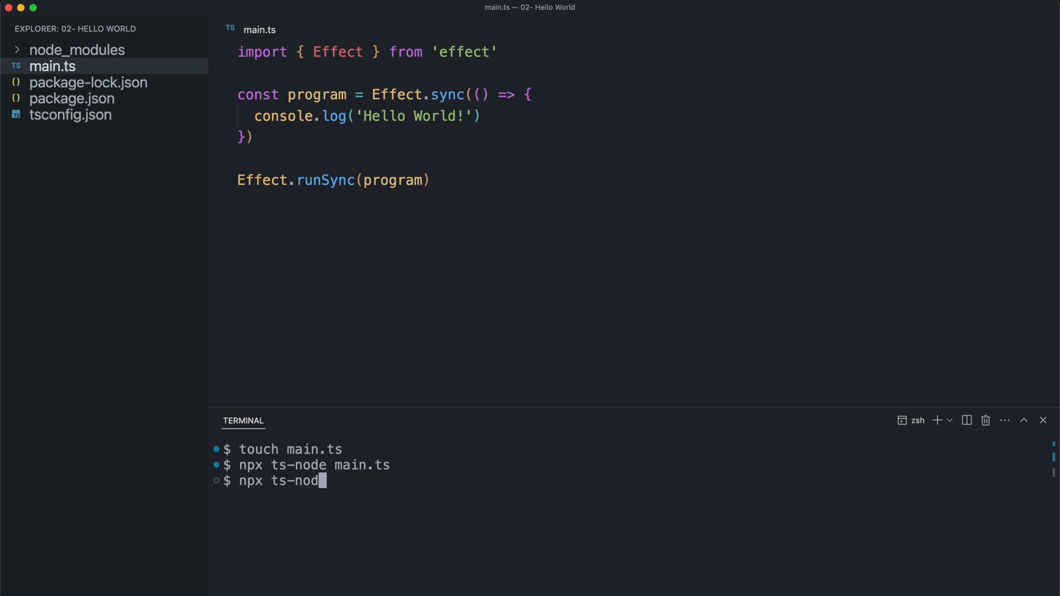
pyautogui.press('Return')
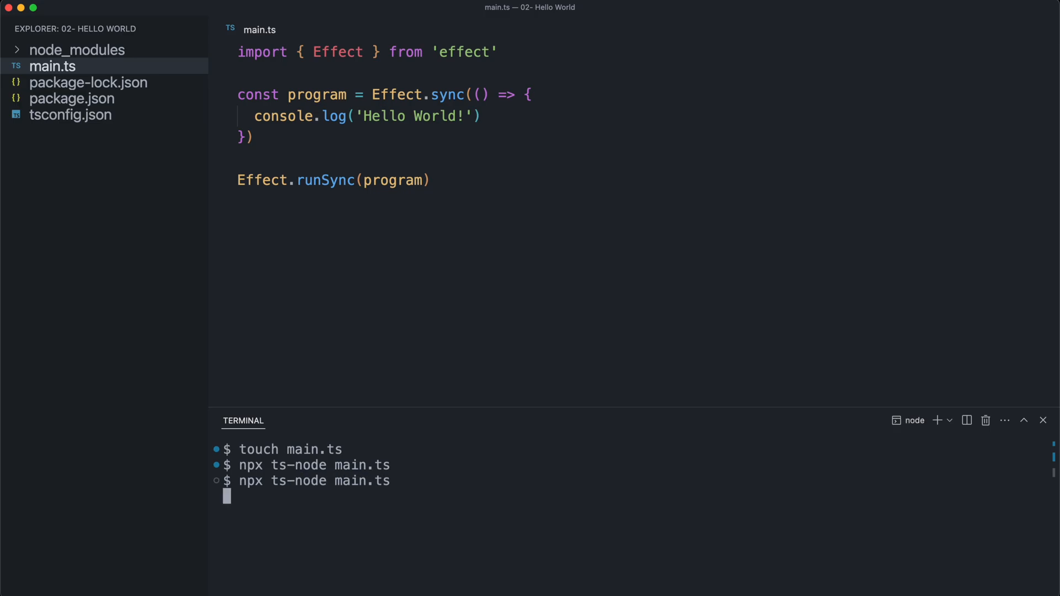
pyautogui.press('Return')
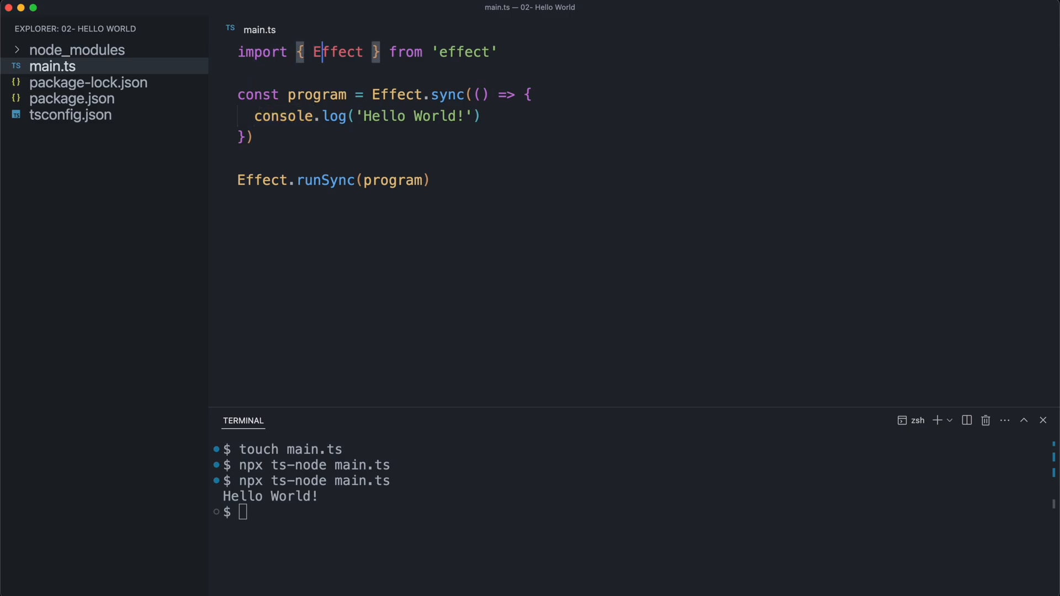
# Add Console to the import from 'effect'.
pyautogui.write(', C')
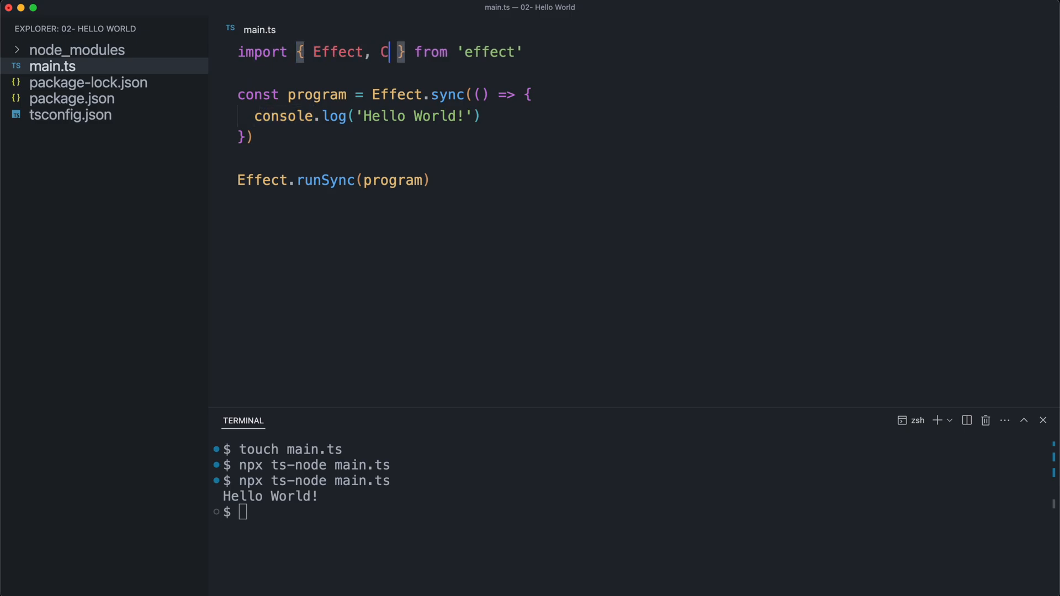
pyautogui.write('onsole')
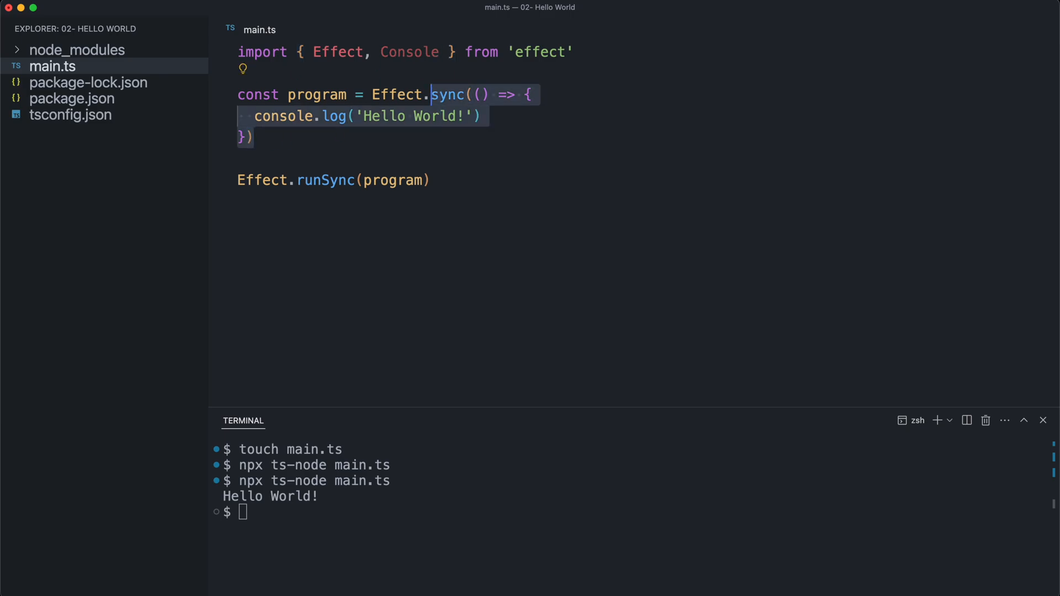
# Redefine program as Console.log('Hello World!') in place of the Effect.sync block.
pyautogui.write('Con')
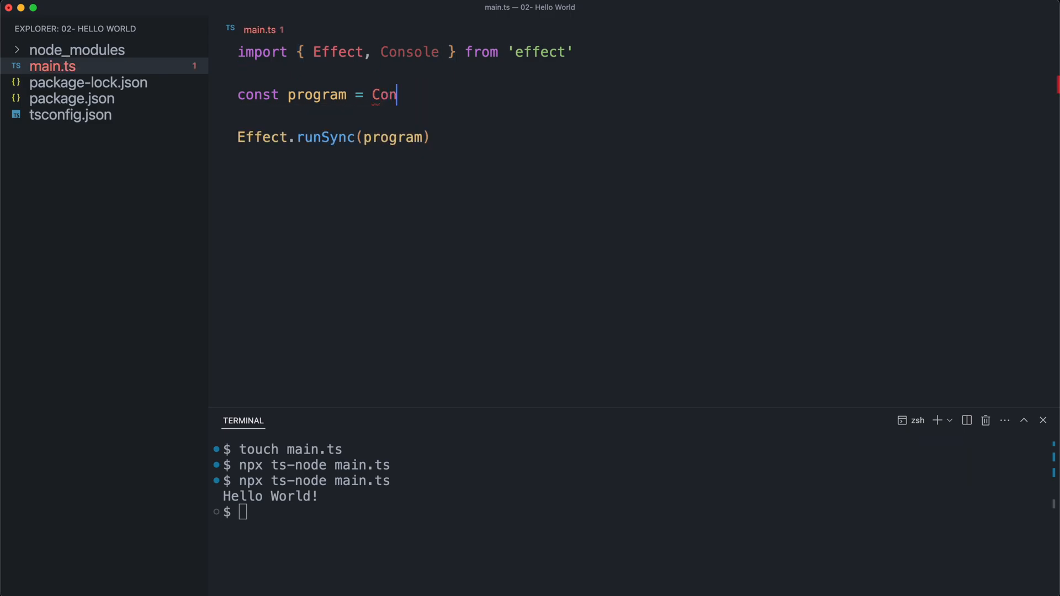
pyautogui.write('sole.log(')
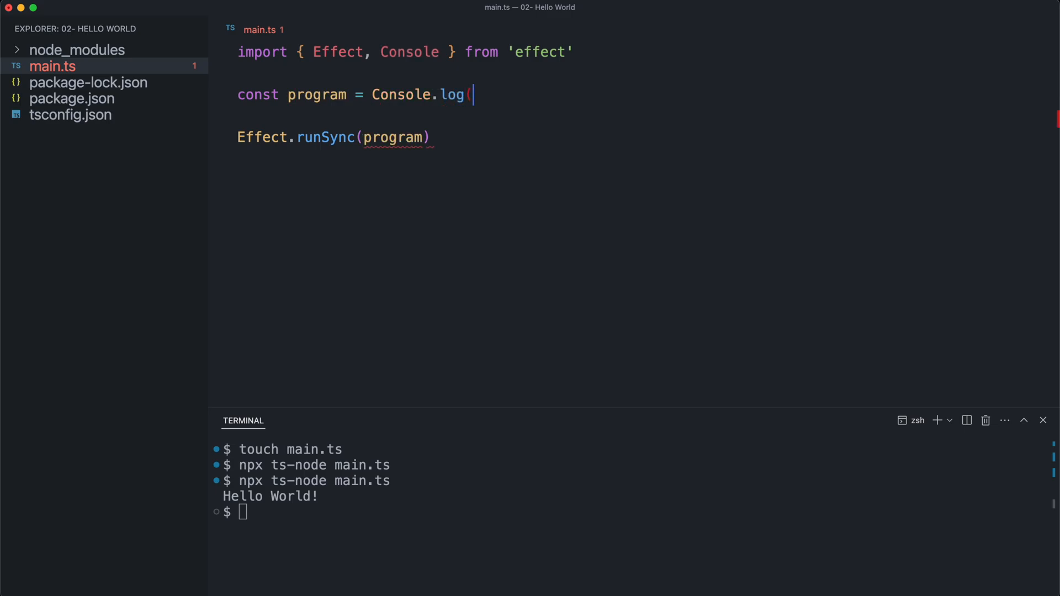
pyautogui.write("'Hello Wo'")
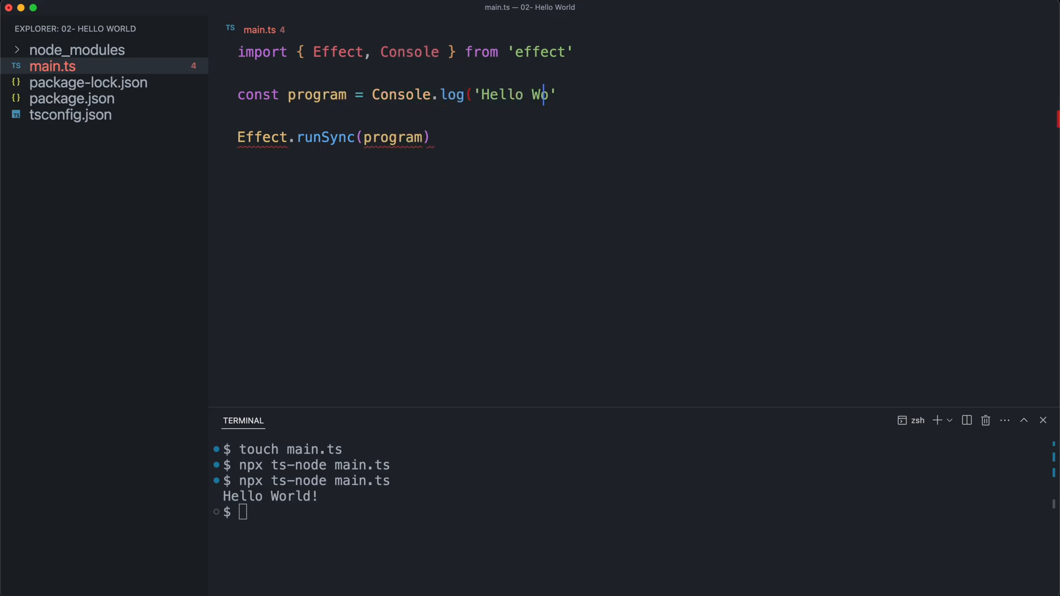
pyautogui.write('rld!')
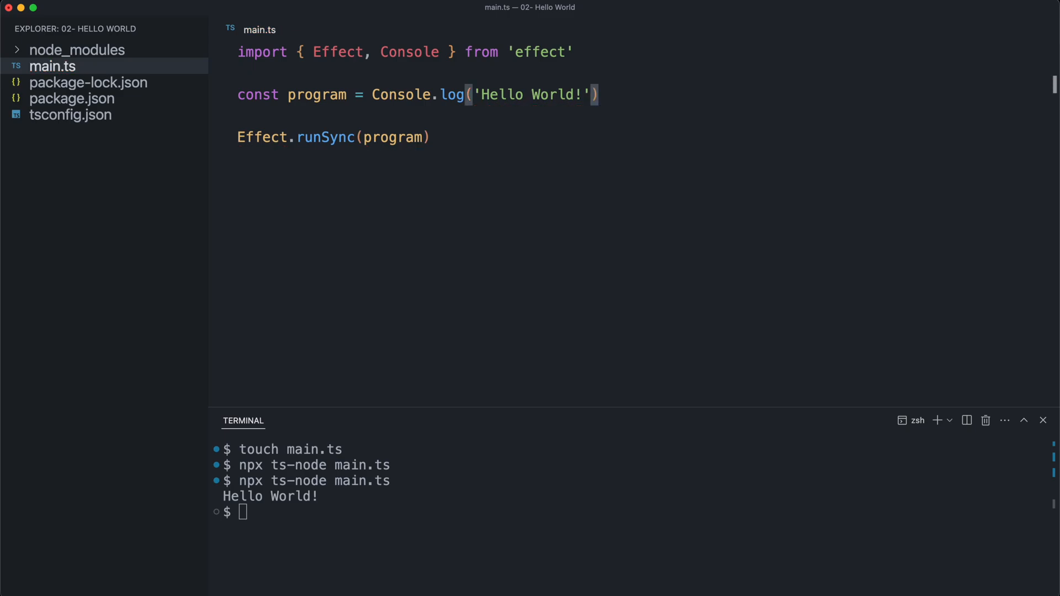
# Run 'npx ts-node main.ts' in the terminal again, printing Hello World! a second time.
pyautogui.click(243, 511)
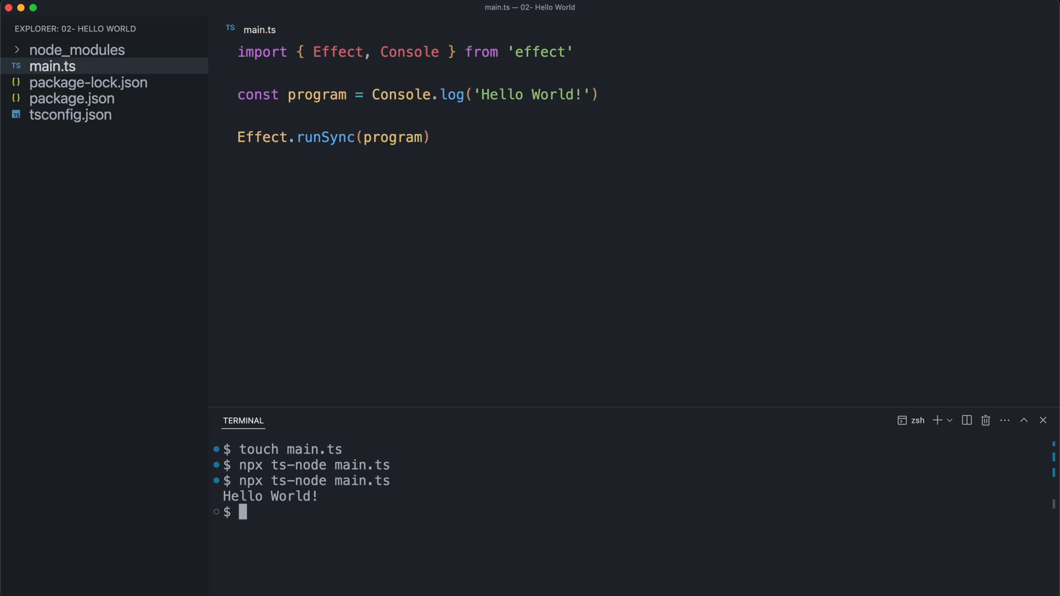
pyautogui.write('npx ts-node main.ts')
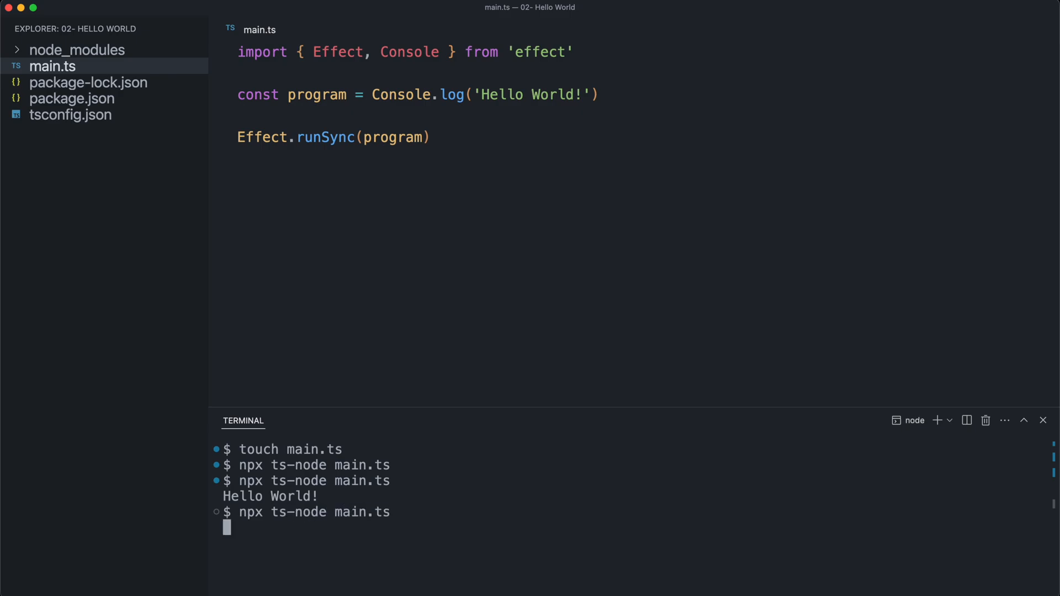
pyautogui.press('Return')
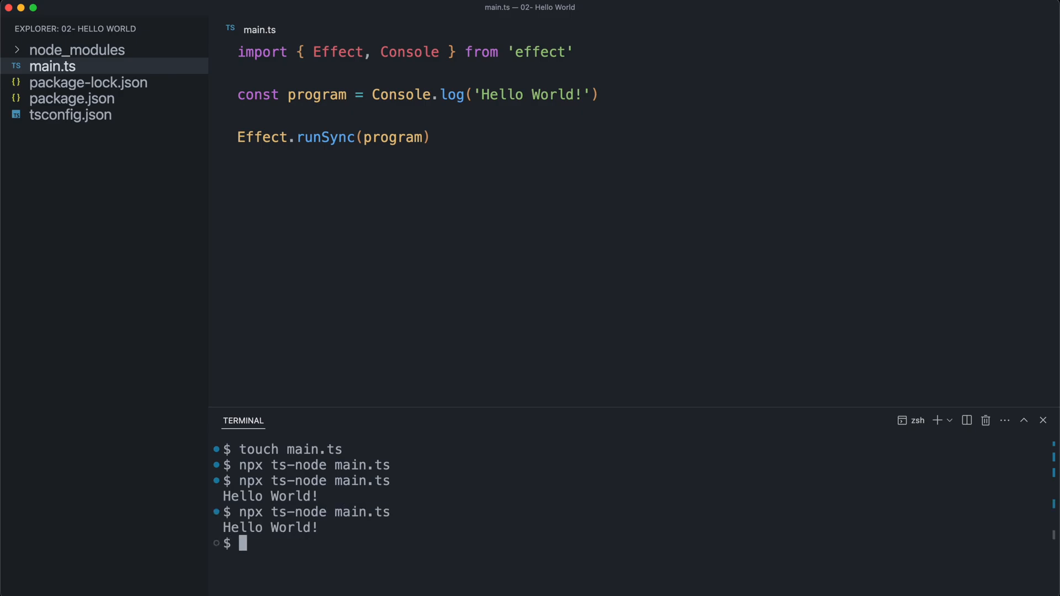